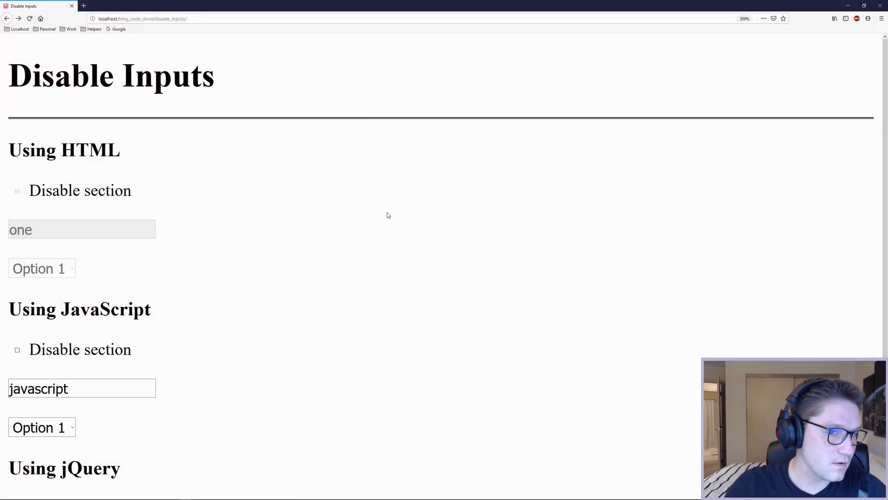
mouse_move(400, 245)
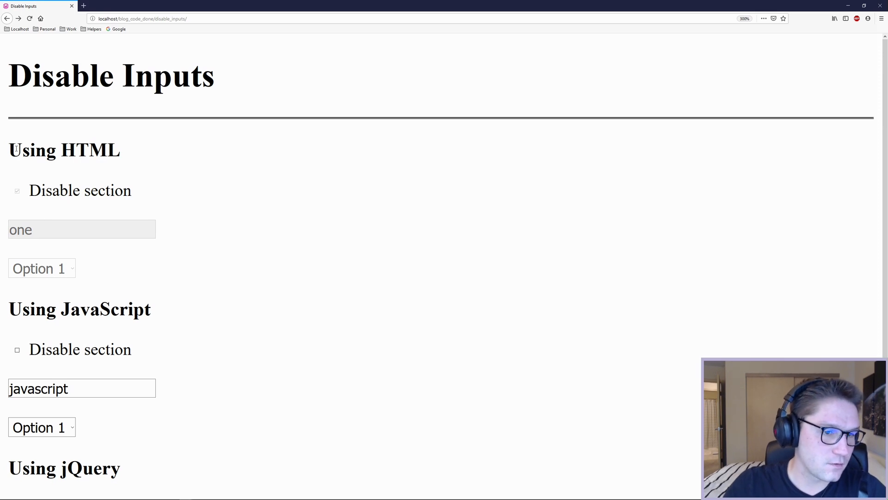
Step: Tick the JavaScript and jQuery 'Disable section' checkboxes so their inputs and selects grey out
scroll(down, 3)
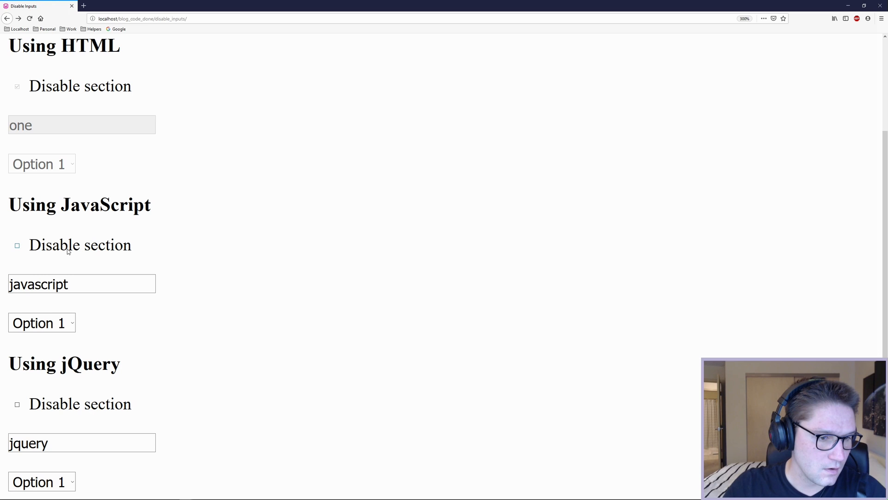
click(17, 244)
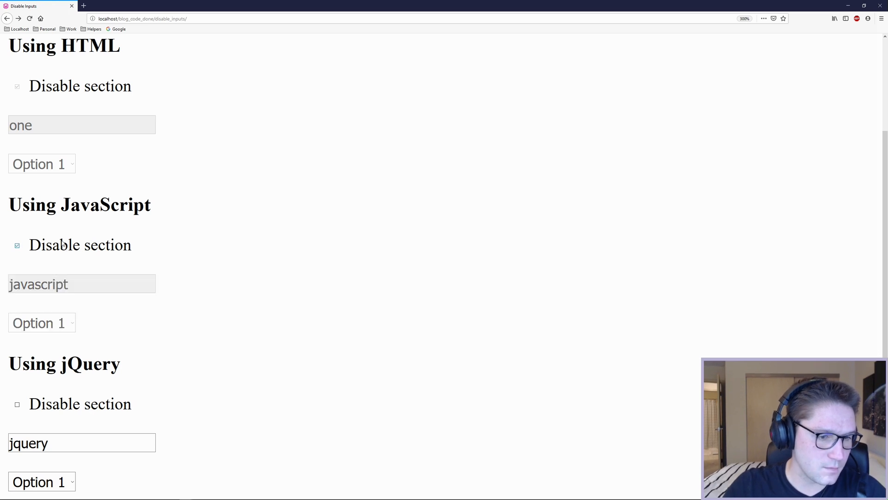
mouse_move(139, 395)
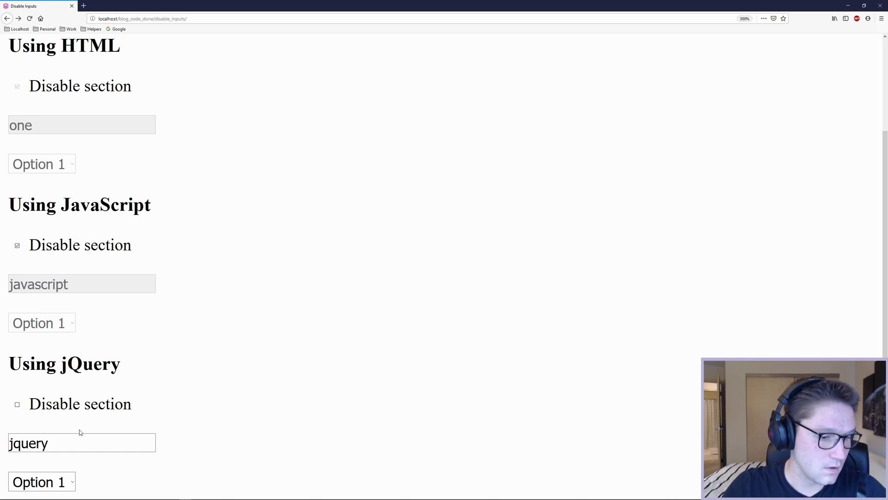
click(17, 404)
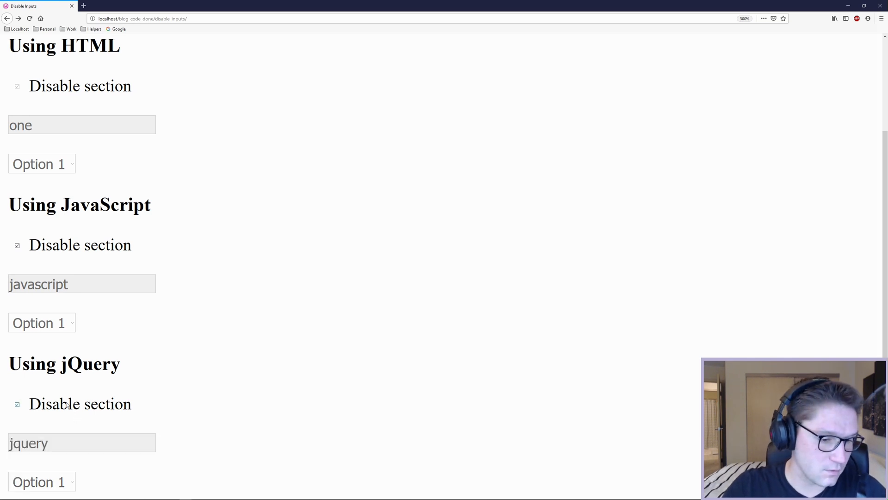
click(16, 403)
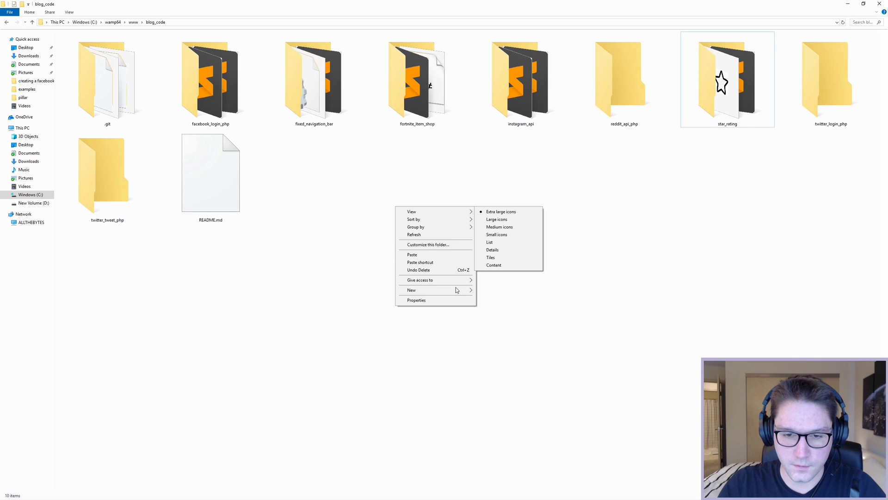
Step: Create a disable_inputs folder in blog_code and open its index file in Sublime Text
click(411, 289)
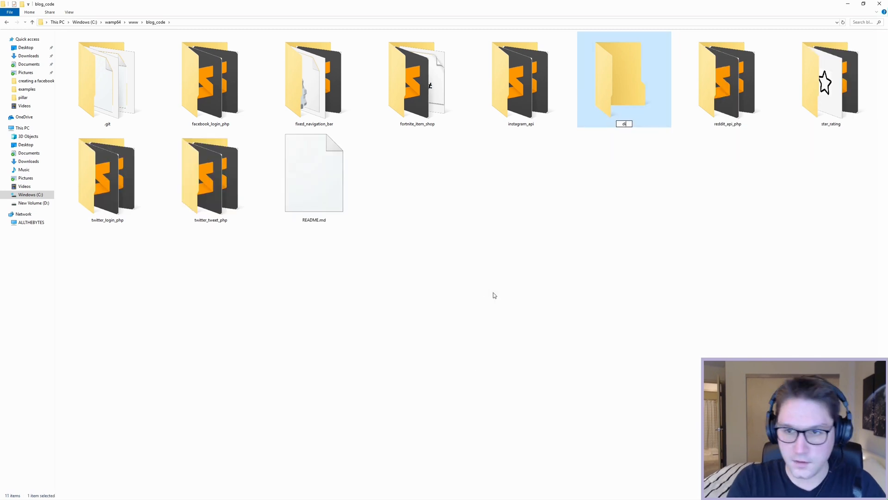
key(Return)
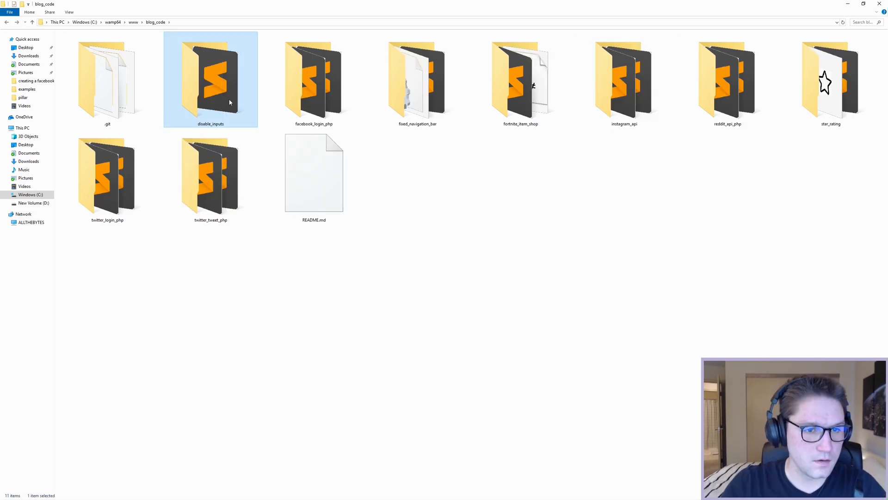
double_click(210, 78)
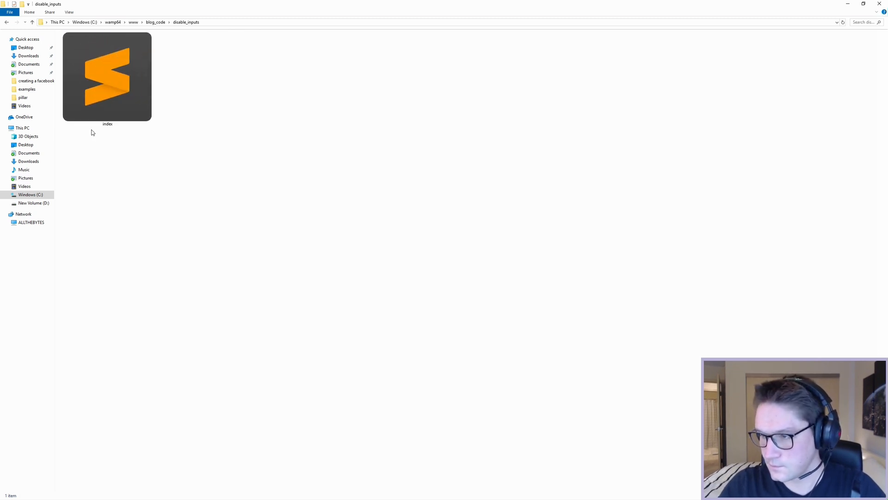
double_click(107, 77)
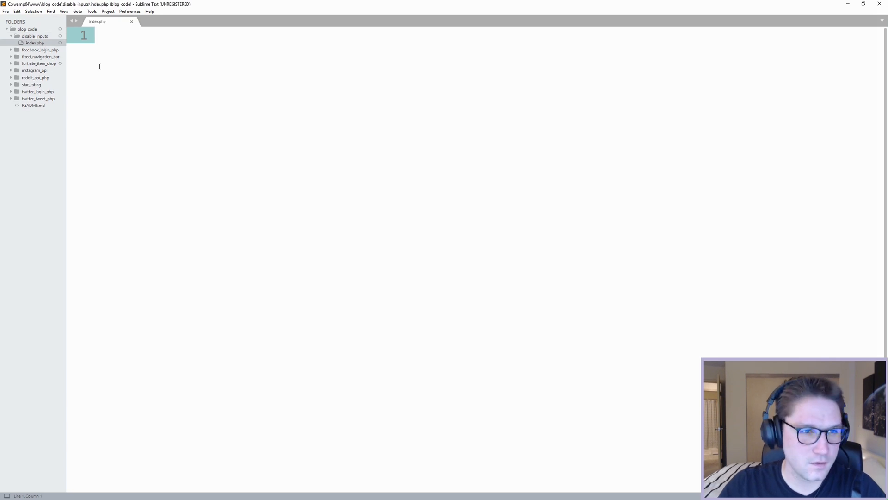
Step: Write the DOCTYPE, head with Disable Inputs title, meta tags, jQuery 3.4.1 script and an h1 heading
text(<!DOCTYPE html>)
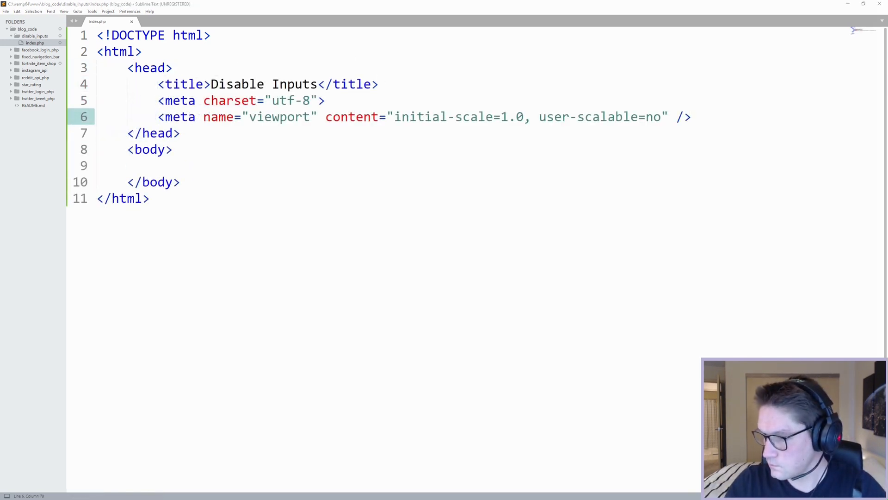
text(<script src="https://ajax.googleapis.com/ajax/libs/jquery/3.4.1/jquery.min.js"></script>)
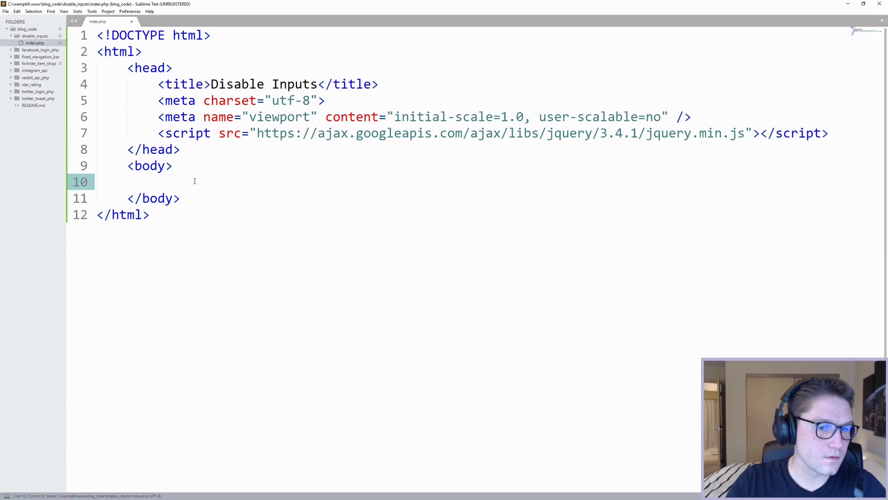
click(143, 51)
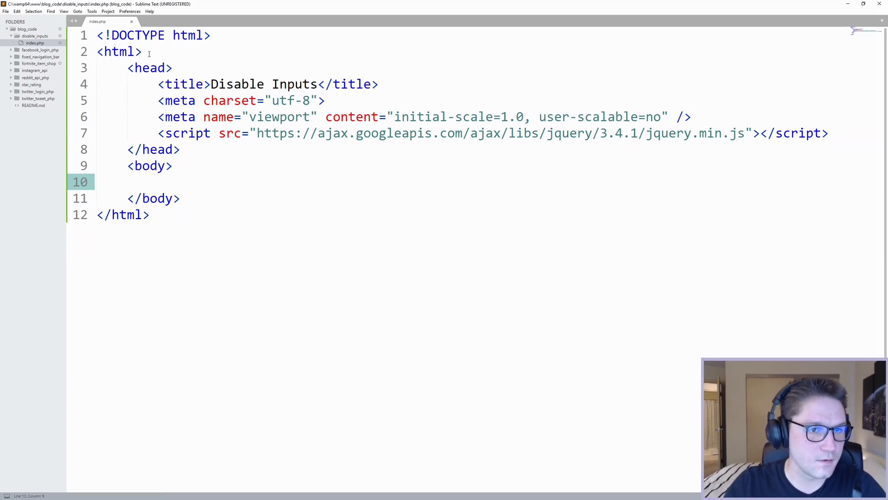
double_click(236, 84)
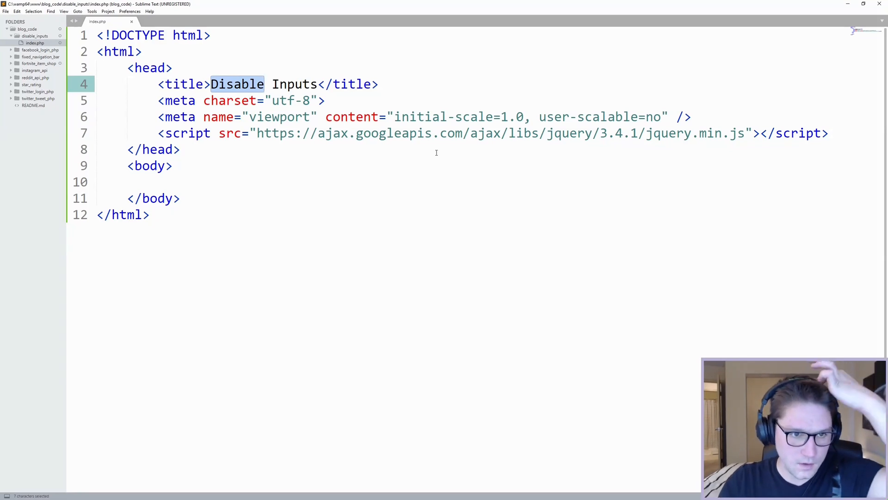
mouse_move(399, 157)
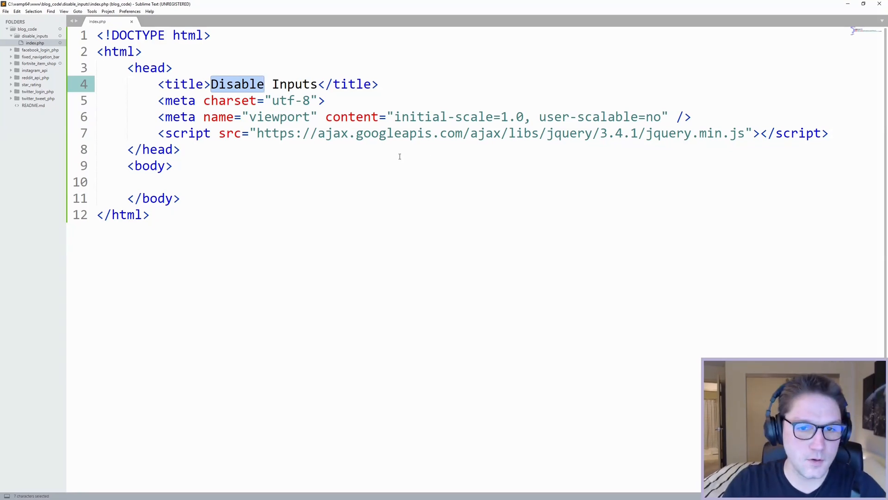
text(<h1>Disable Inputs</h1>)
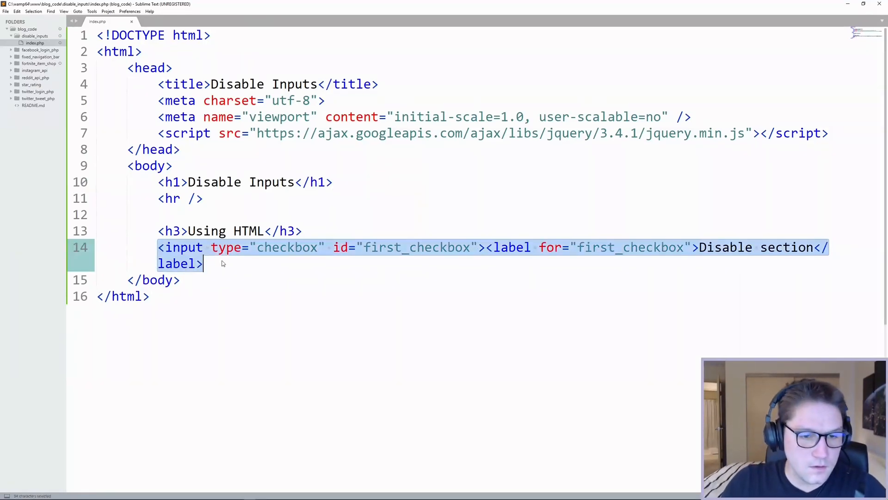
mouse_move(314, 258)
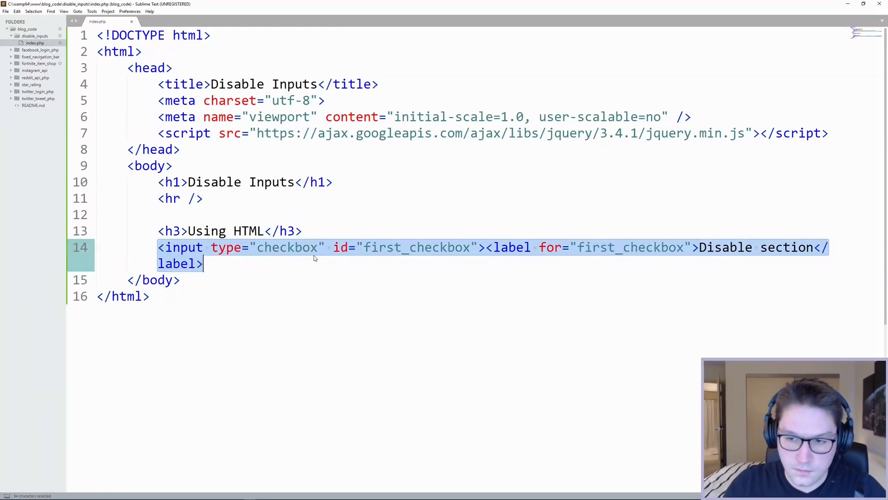
mouse_move(425, 217)
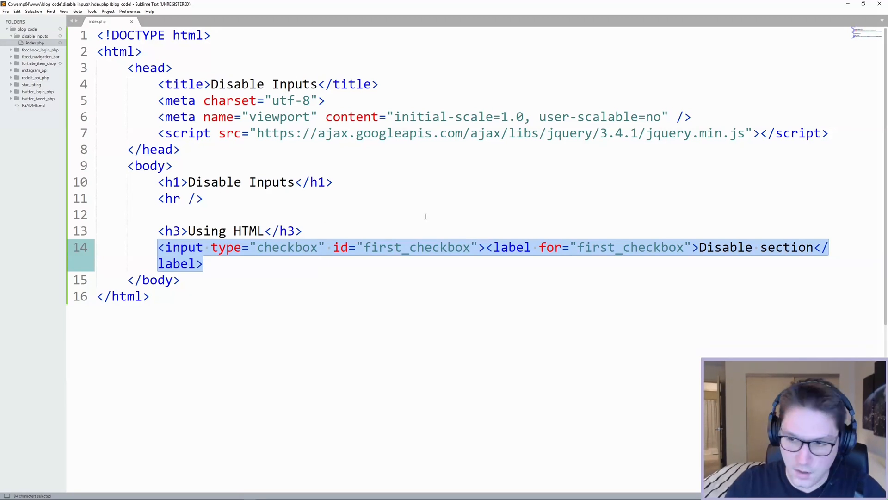
mouse_move(187, 494)
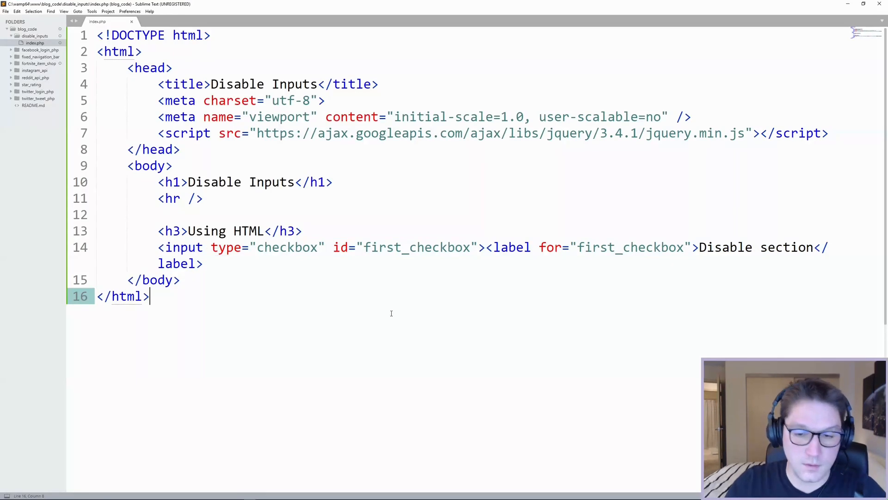
mouse_move(496, 260)
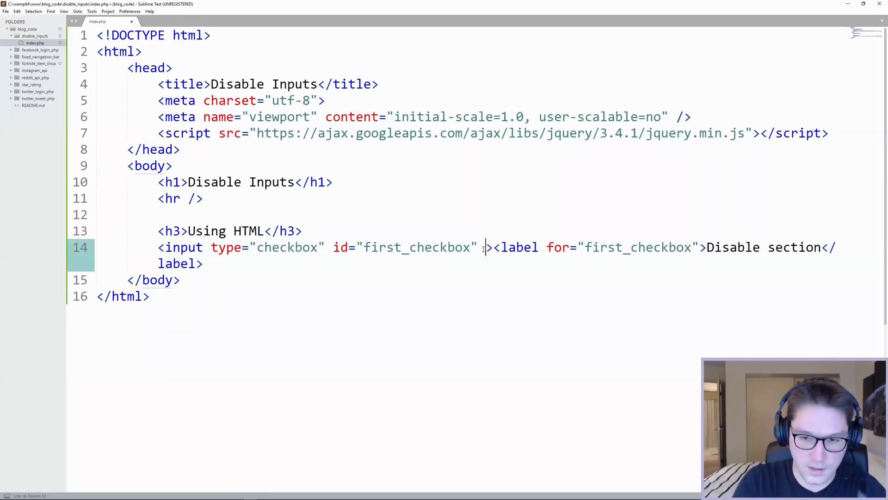
Step: Add disabled="true" to the Using HTML section's Disable section checkbox
text(disabled="tru)
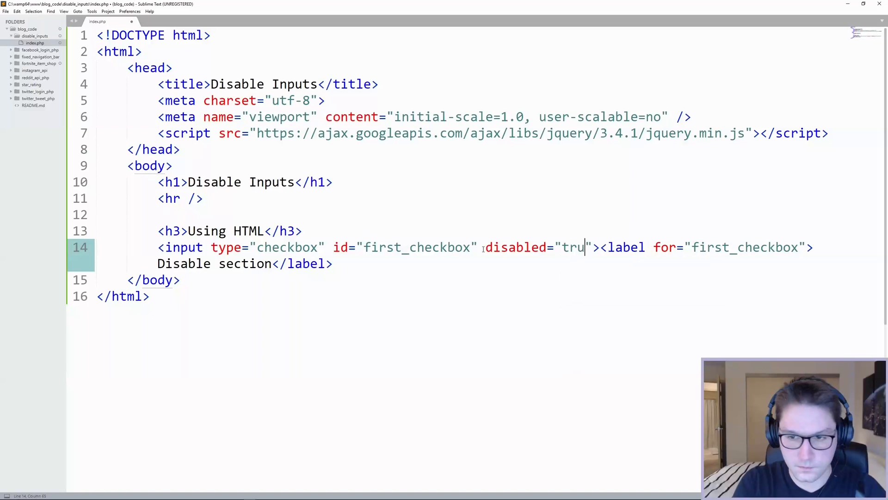
Step: Save, refresh Firefox, add checked="checked" to the HTML checkbox and view it disabled and checked
key(alt+tab)
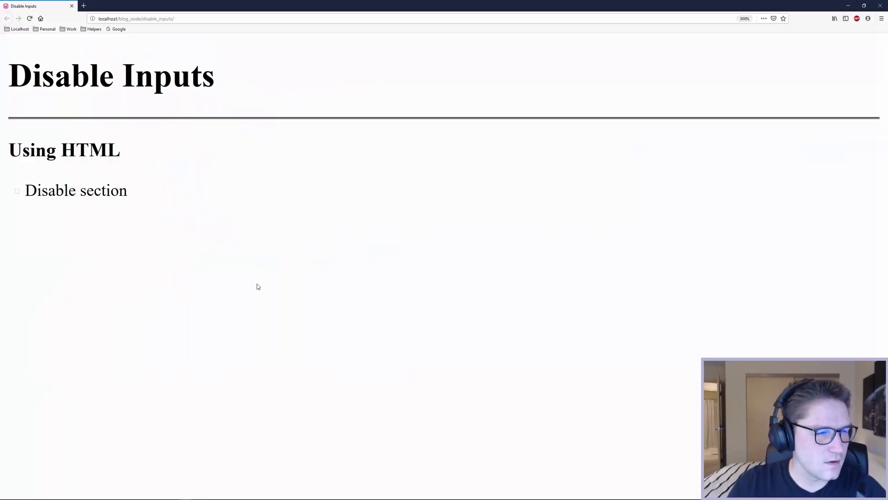
mouse_move(36, 194)
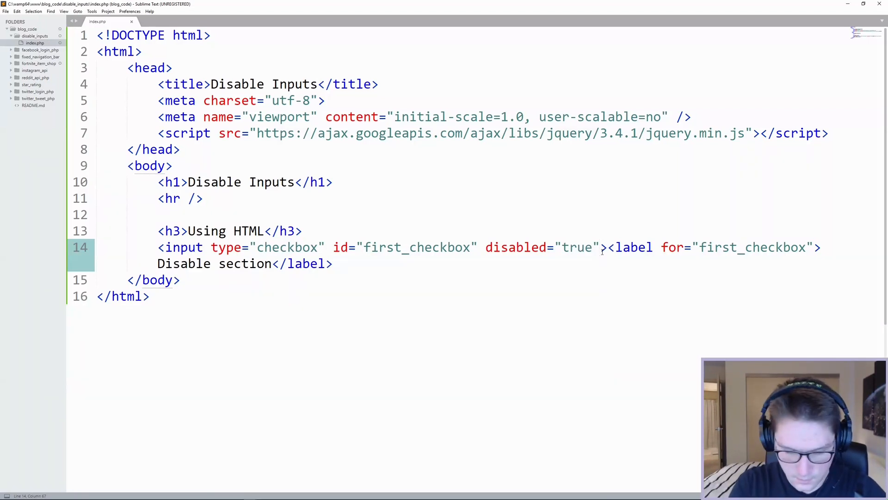
text(checked)
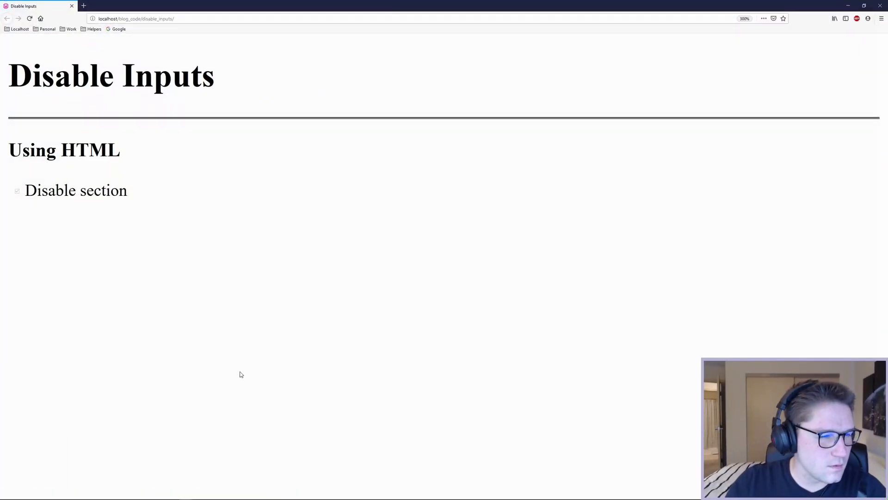
double_click(76, 190)
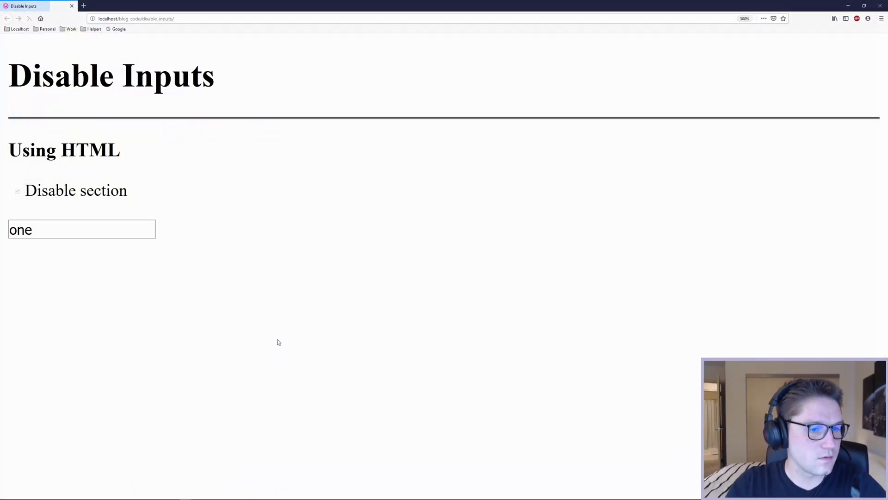
Step: View the disabled text input 'one' and the new Option 1 select, then return to the code
click(94, 229)
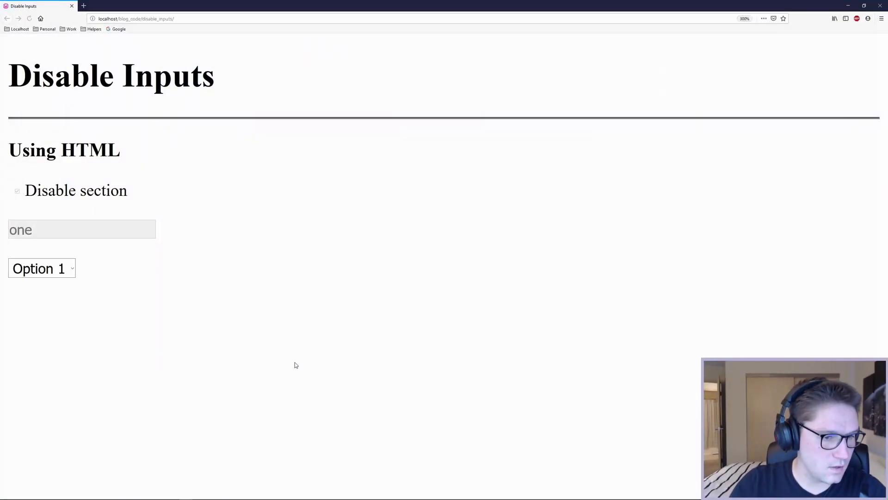
click(40, 268)
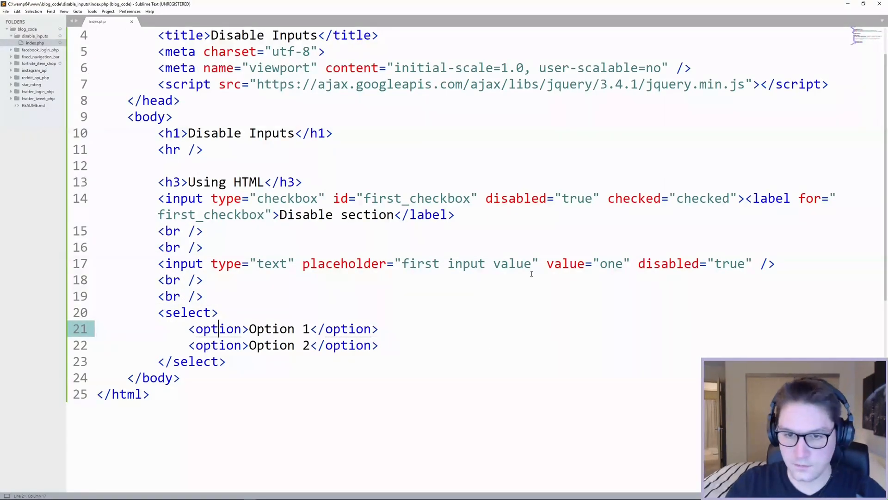
Step: Reuse disabled="true" from the checkbox to disable the Option 1 / Option 2 select
double_click(543, 198)
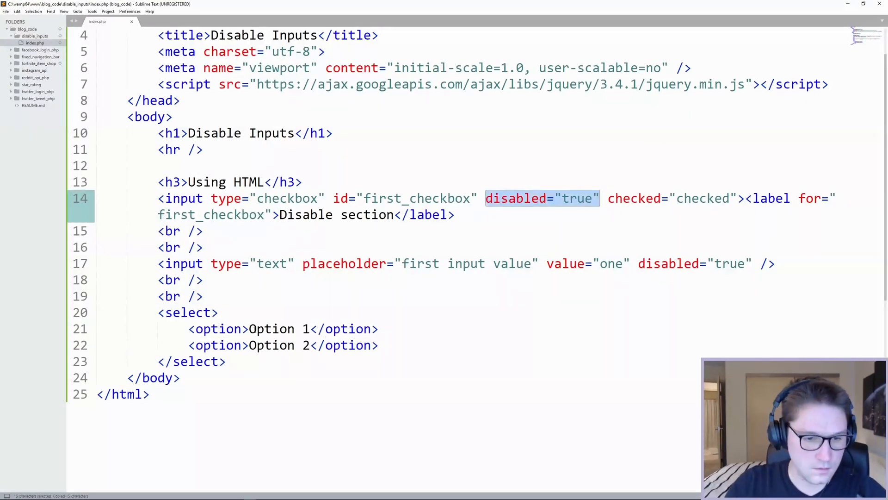
text(disabled="true")
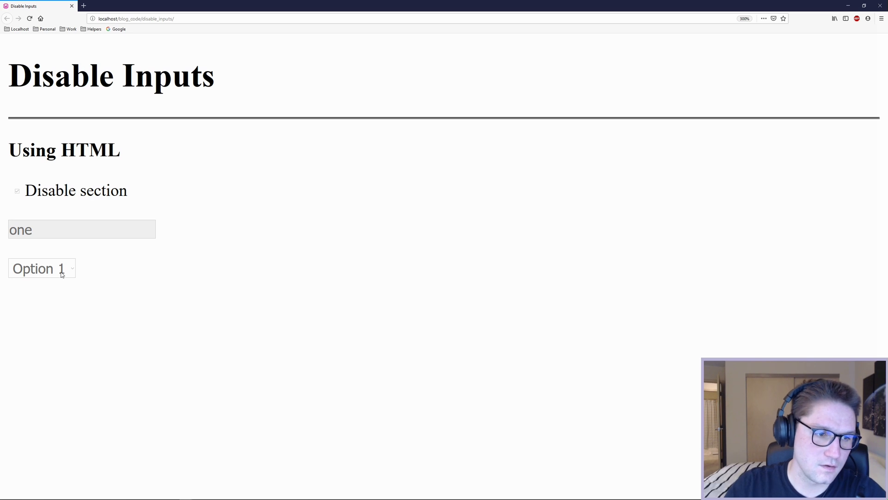
mouse_move(302, 201)
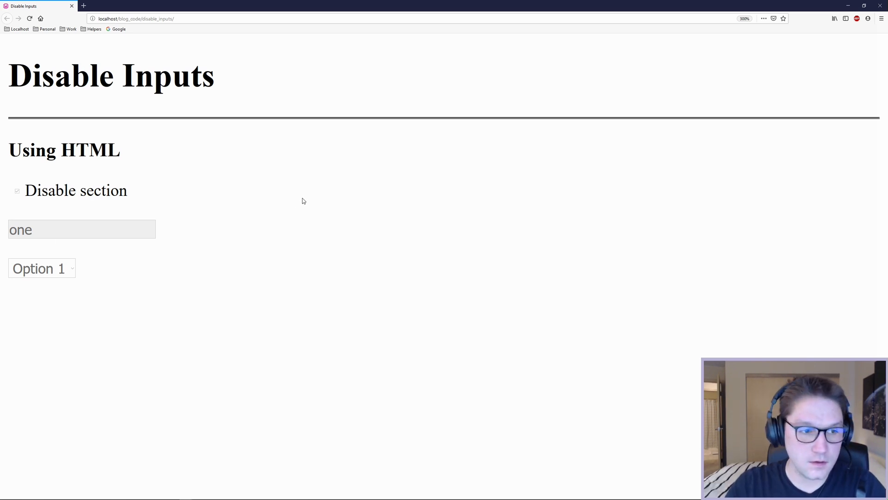
mouse_move(99, 203)
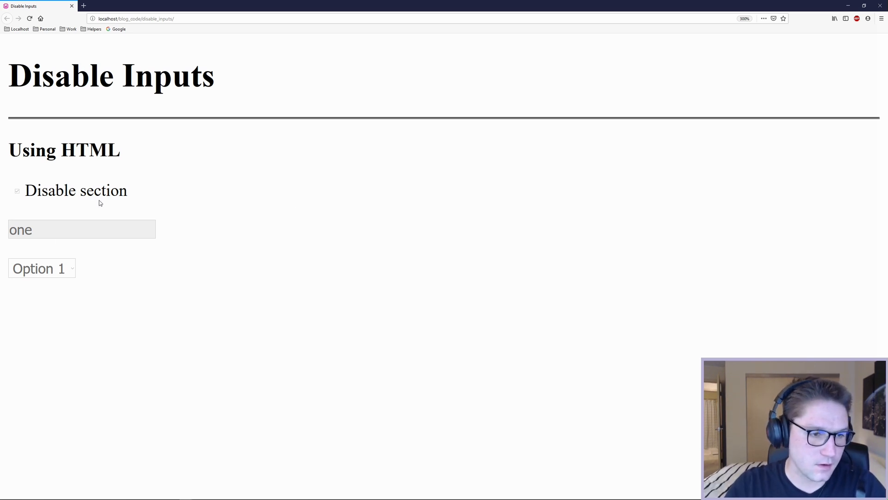
mouse_move(79, 199)
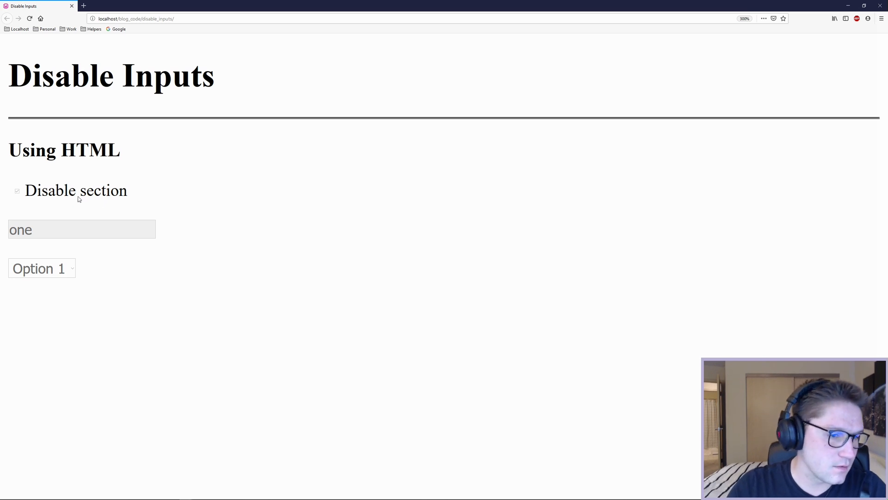
mouse_move(38, 233)
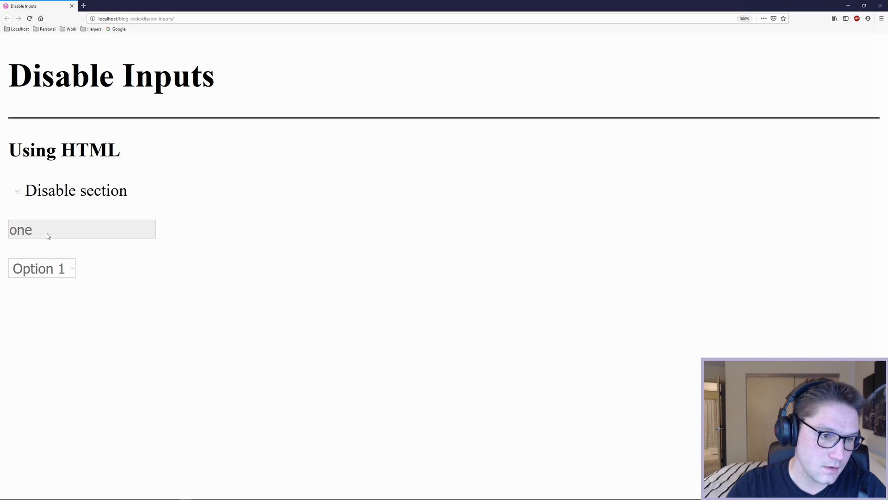
mouse_move(840, 3)
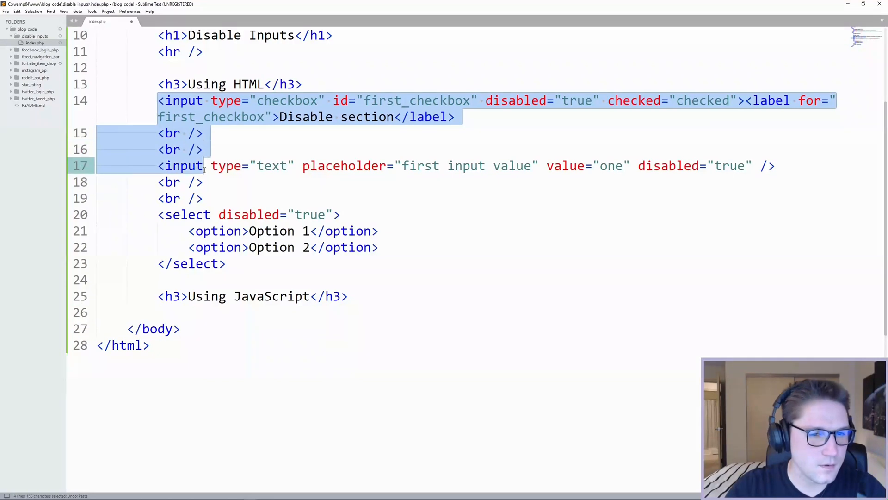
Step: Paste the checkbox under Using JavaScript, rename its id and label, and drop disabled/checked
key(ctrl+v)
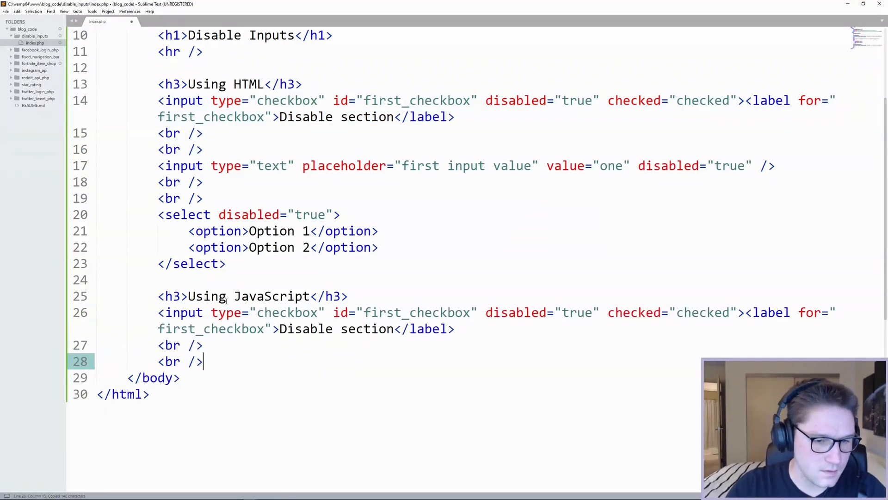
double_click(286, 312)
text(t_javascrip)
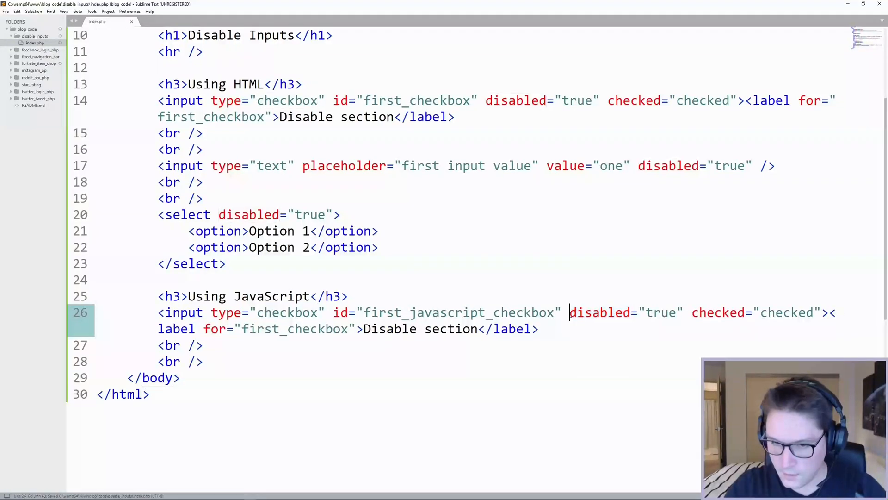
key(delete)
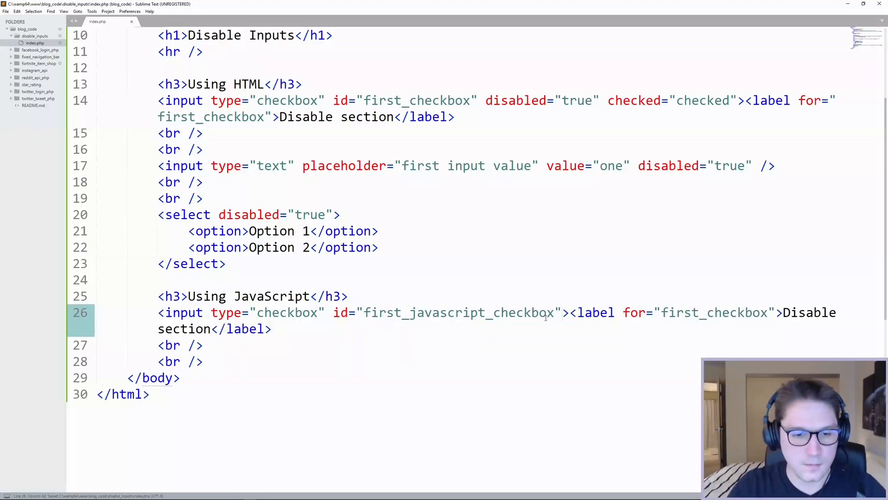
click(563, 312)
text(javascript_)
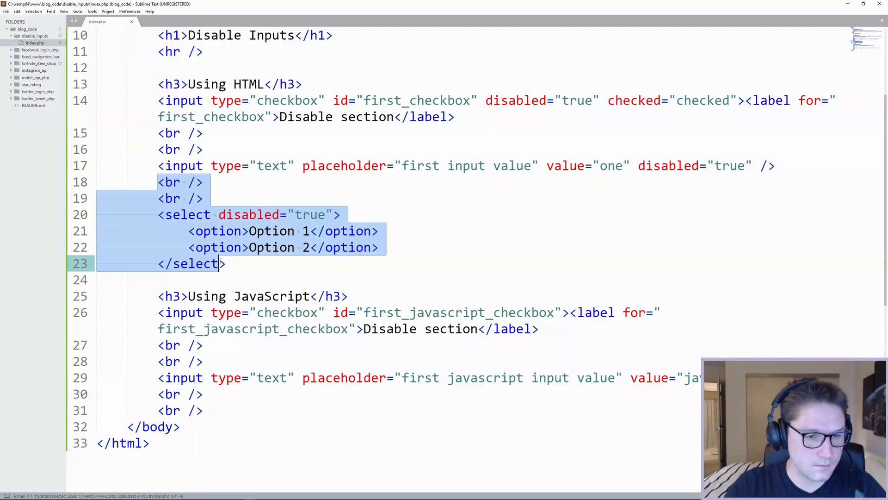
Step: Paste the text input and select into the JavaScript section with javascript ids and start a script block
key(ctrl+v)
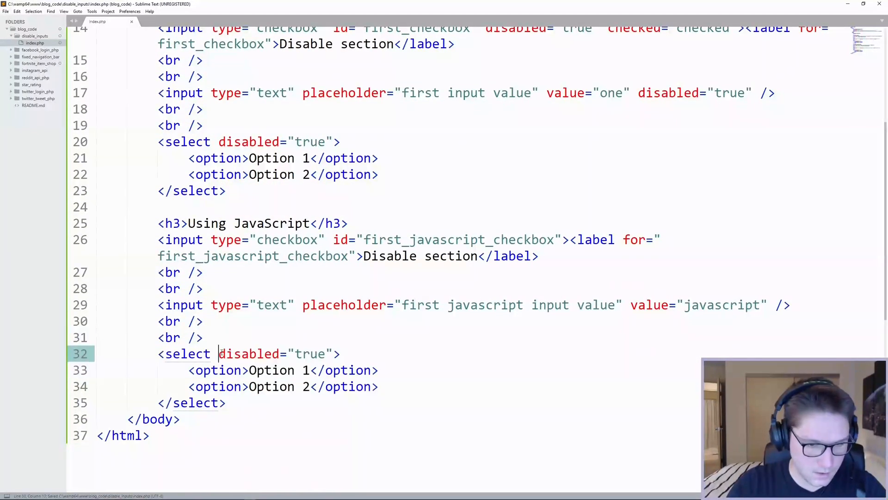
text(id)
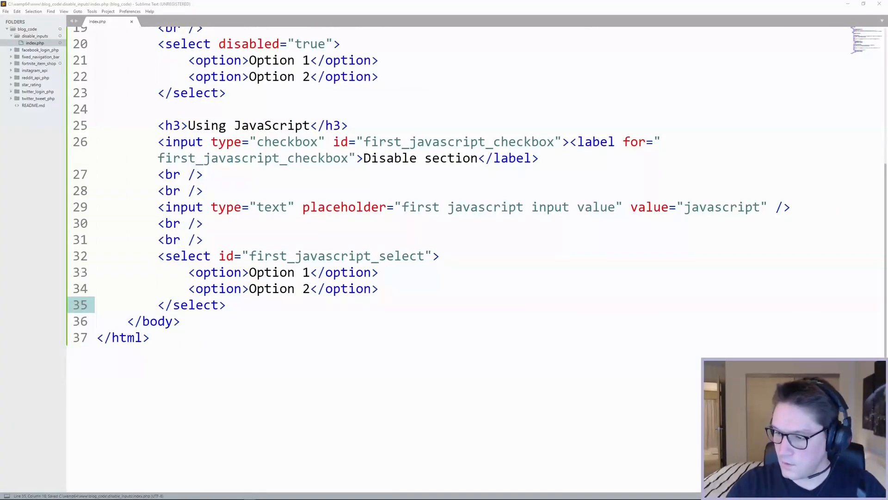
text(<script type="text/javascript">)
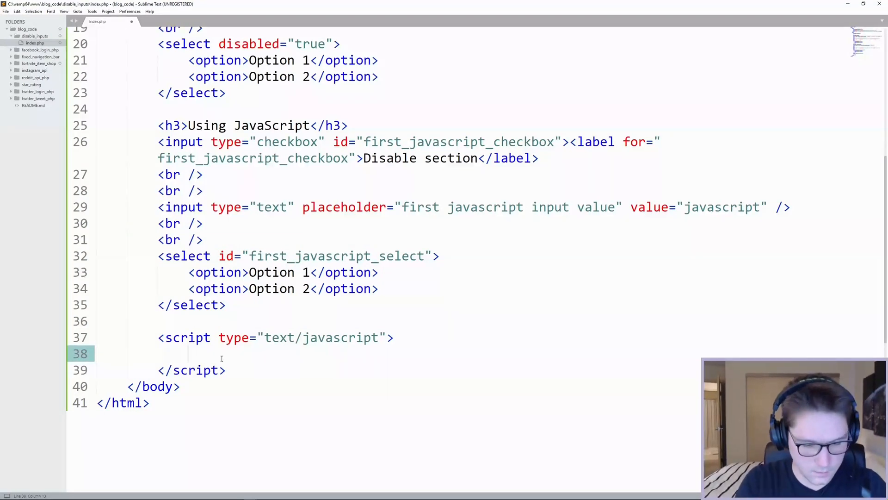
Step: Write an IIFE declaring firstJavaScriptCheckbox, firstJavaScriptInput and select vars via document.getElementById
text(( function() {)
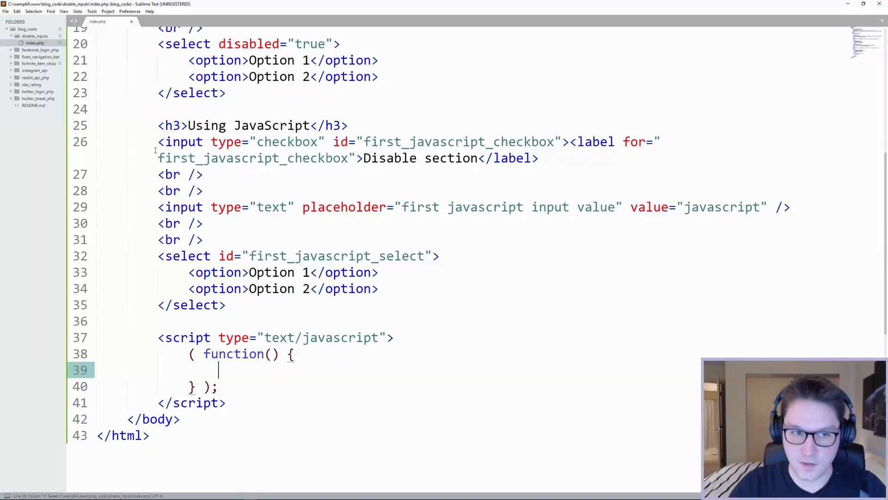
double_click(188, 256)
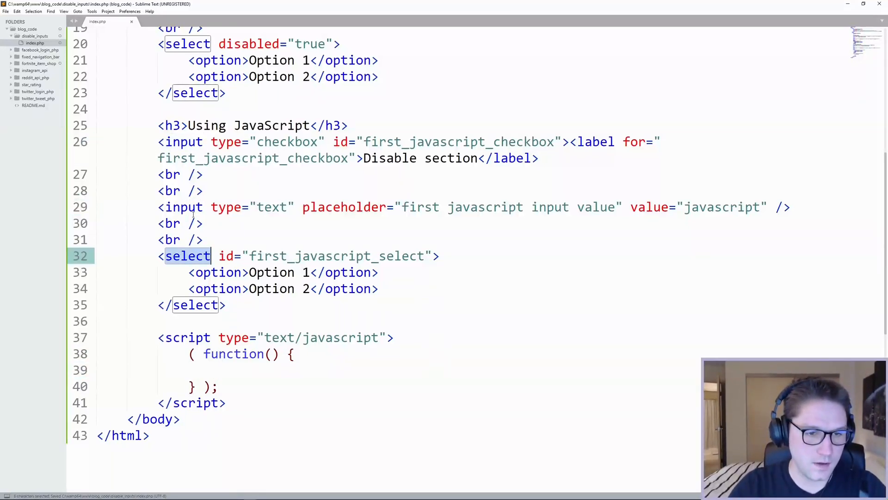
text(var firstJavaScriptCheckbox = document.getElementById( 'fi' );)
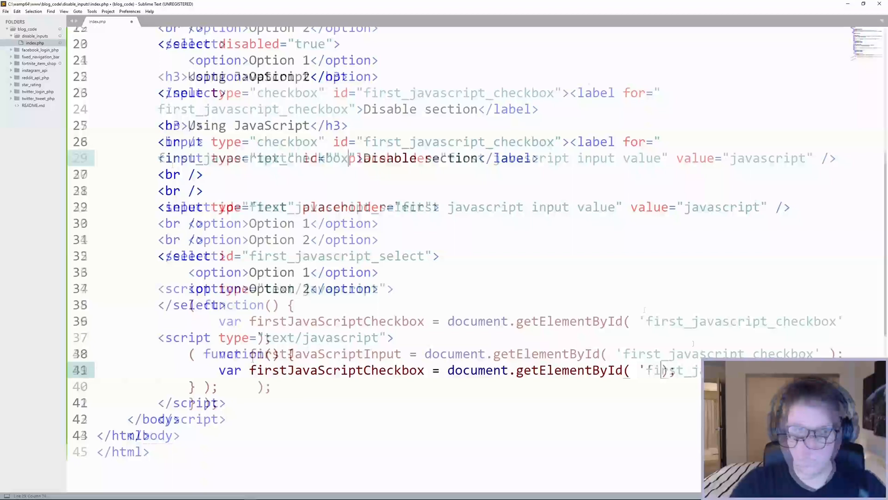
text(first_javas)
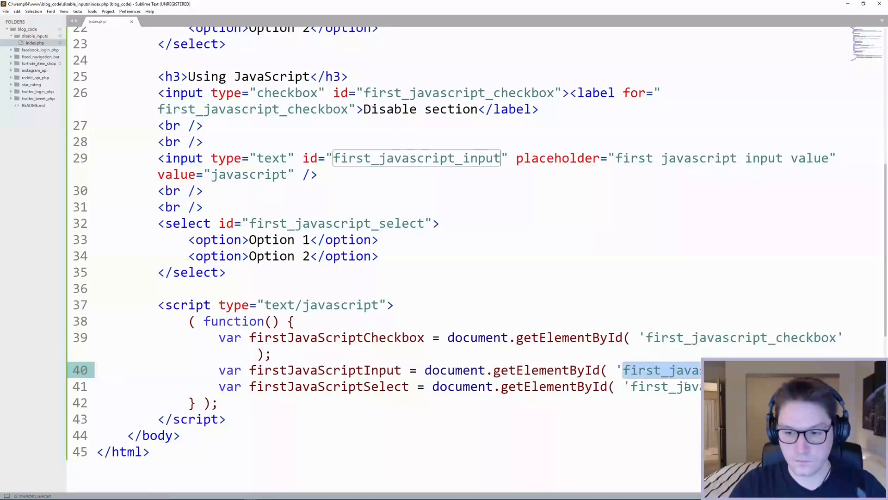
double_click(335, 337)
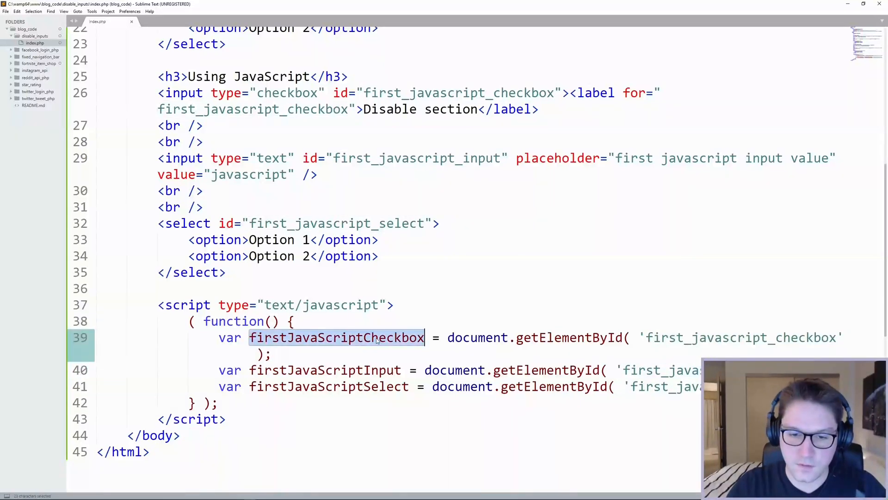
double_click(325, 370)
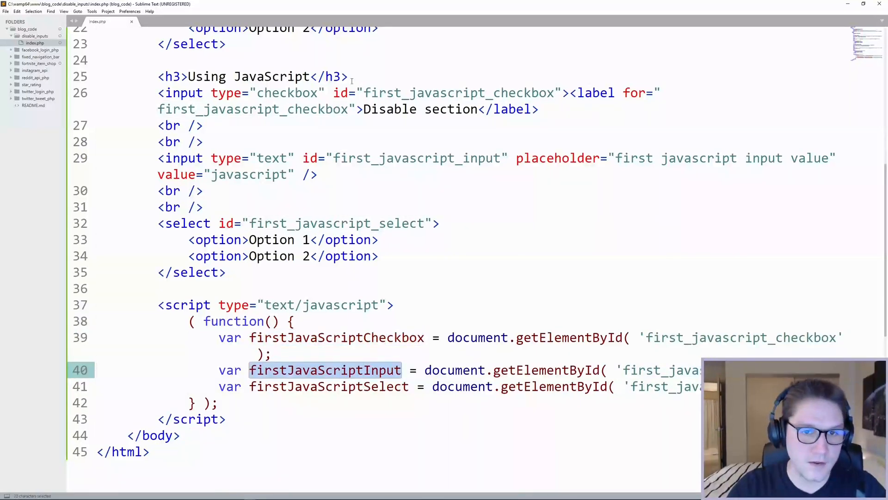
double_click(458, 92)
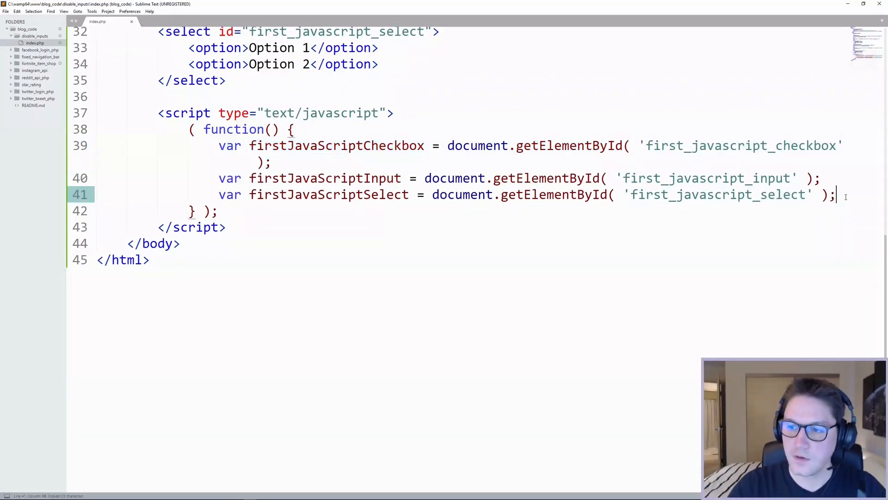
Step: Attach a click listener to firstJavaScriptCheckbox with an if on this.checked
text(firstJavaScriptCheckbox)
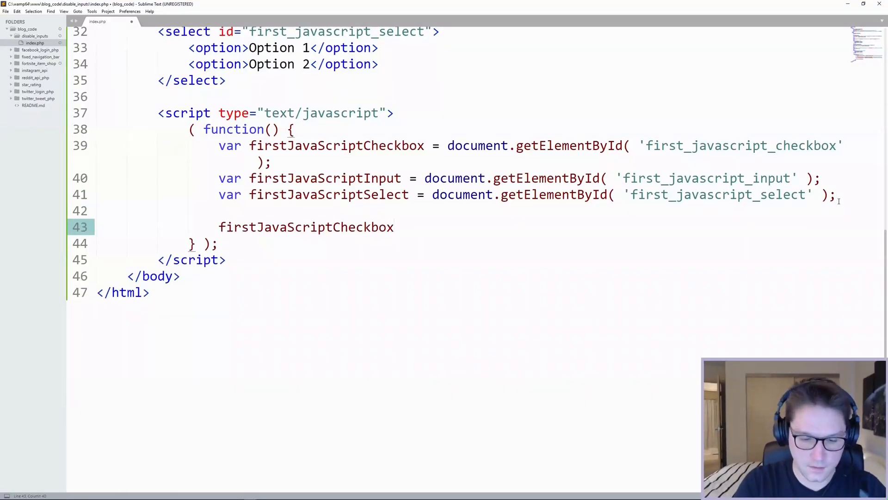
text(.addEventListener( 'click', function() {)
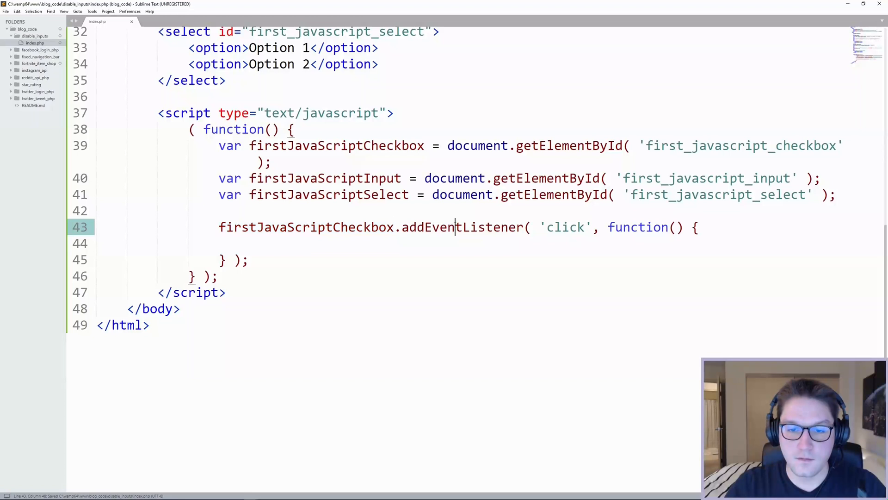
double_click(564, 227)
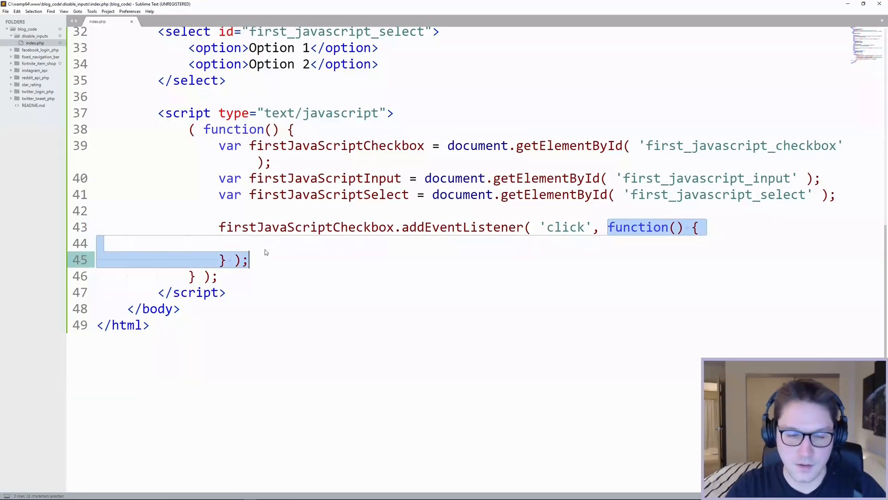
click(325, 266)
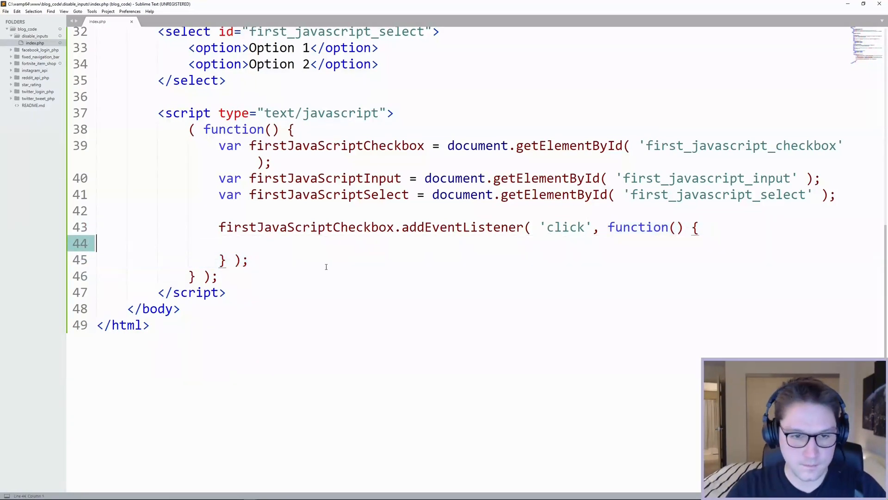
scroll(up, 3)
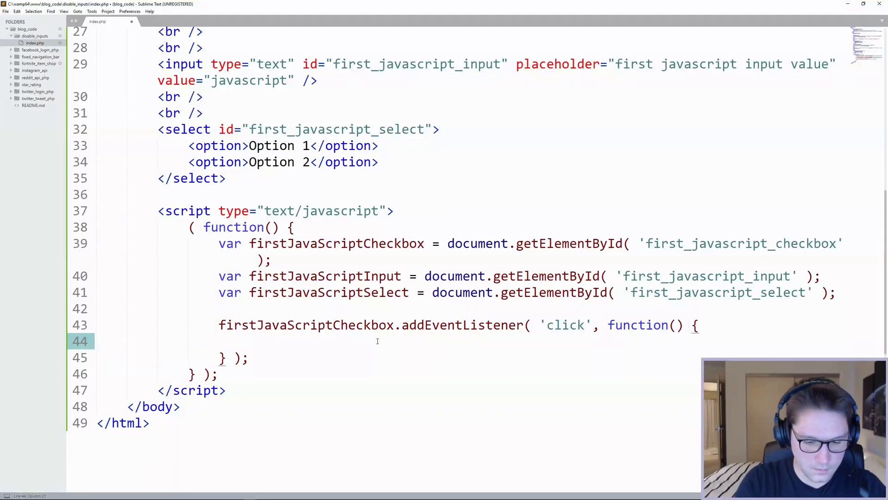
text(if (  ) {)
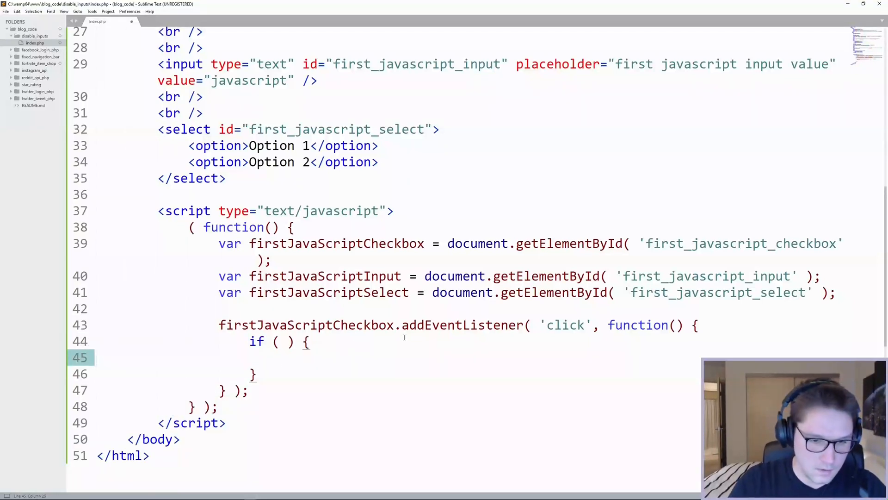
text(this.checked)
click(254, 374)
text( else {)
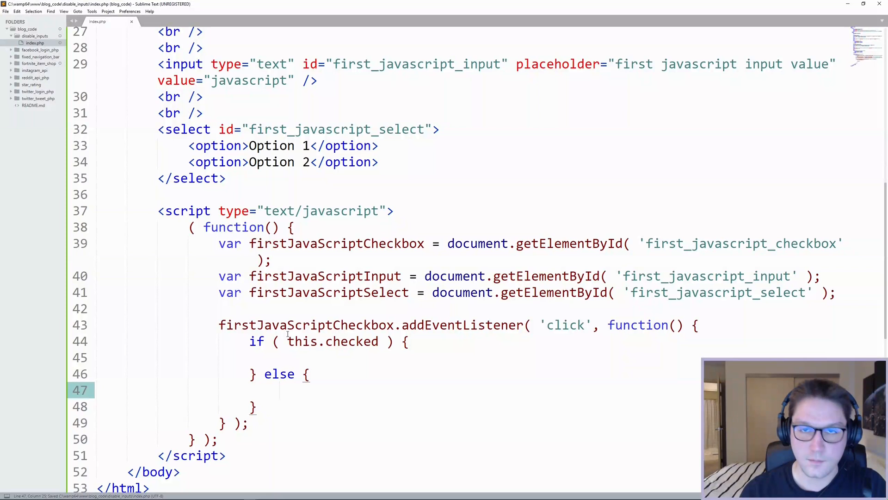
Step: In the checked branch, start setting firstJavaScriptInput.disabled
click(278, 390)
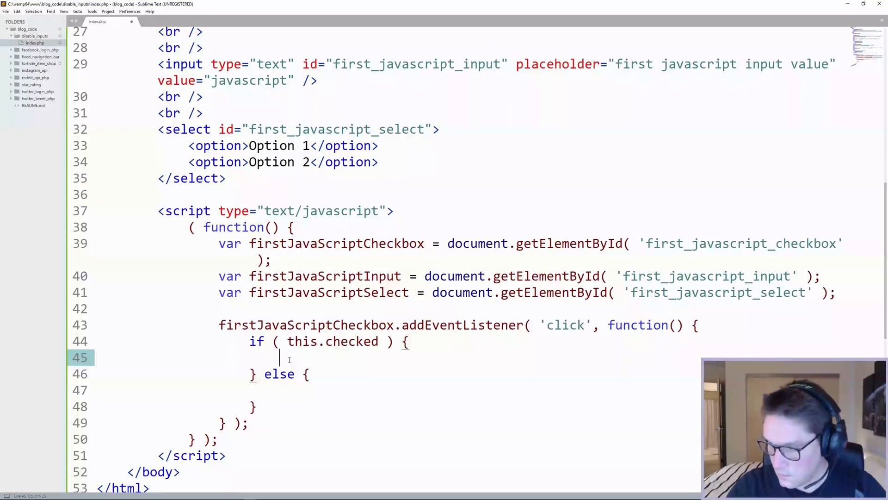
double_click(324, 275)
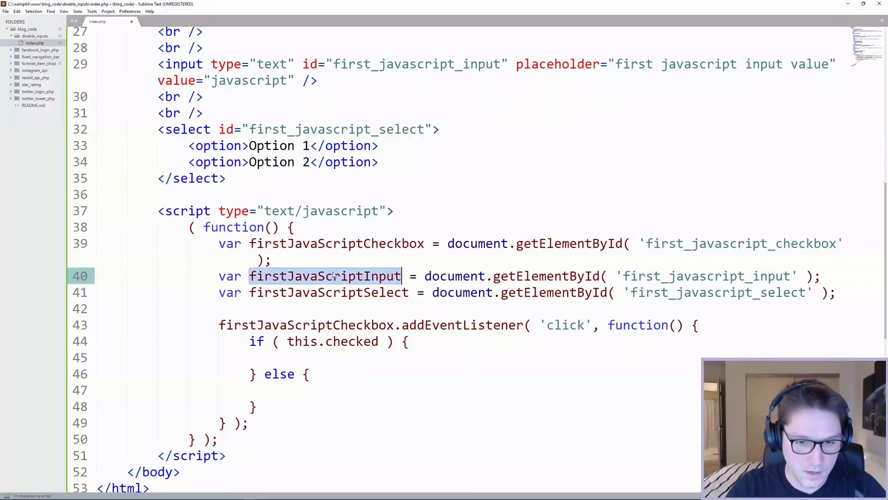
text(firstJavaScriptInput)
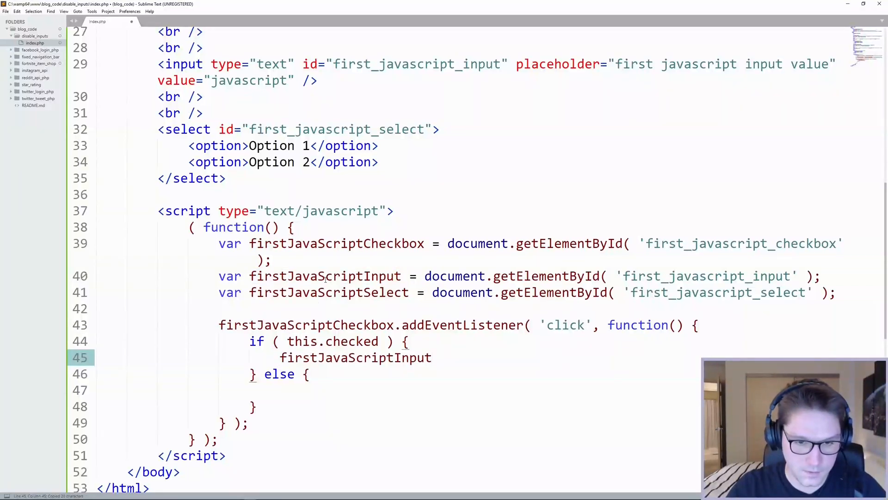
double_click(324, 276)
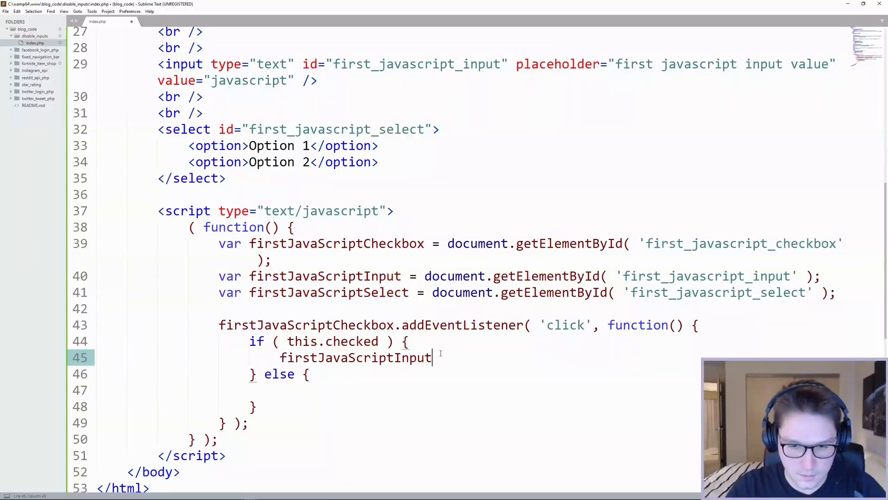
text(.)
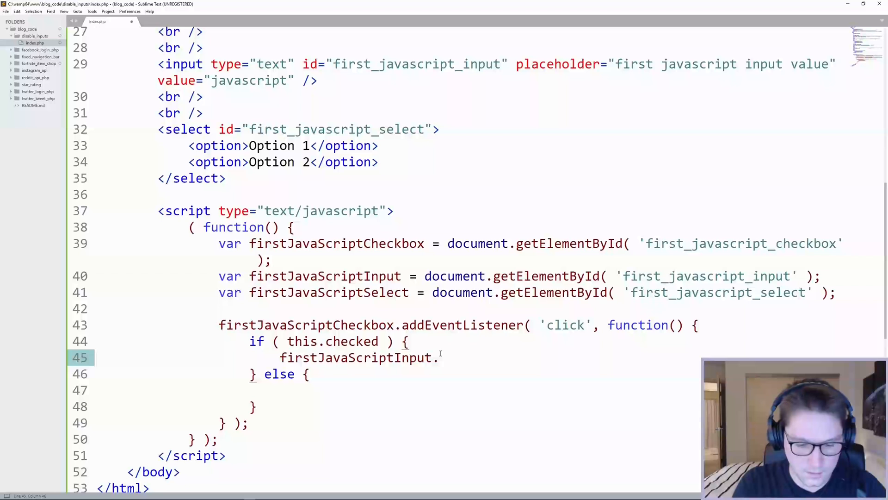
text(disable)
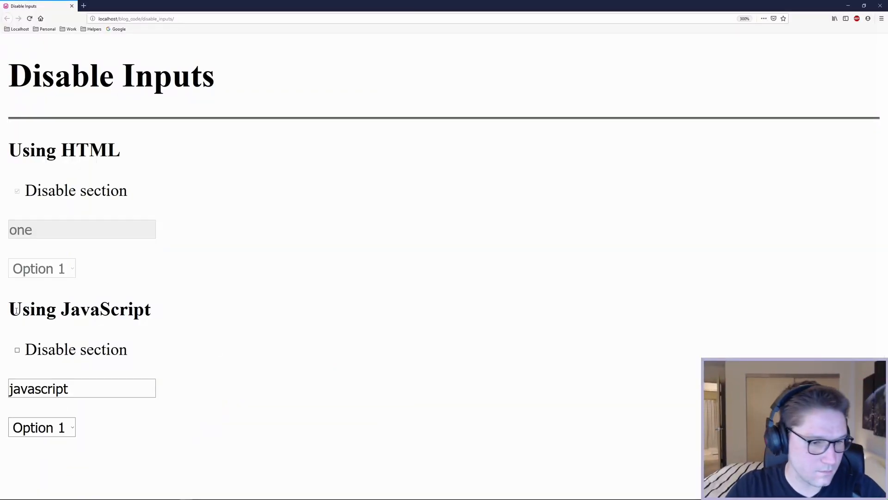
Step: Type 'fdsat' into the JavaScript text input and try its select to confirm both are editable
text(fdsat)
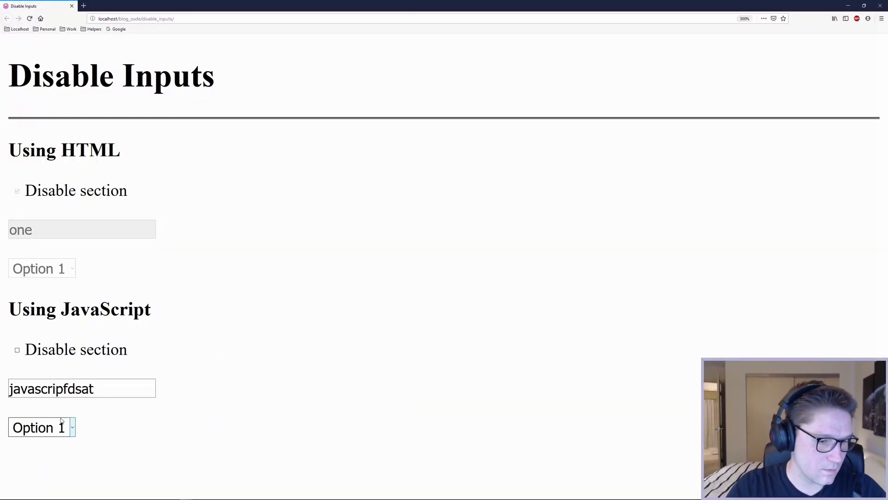
click(40, 428)
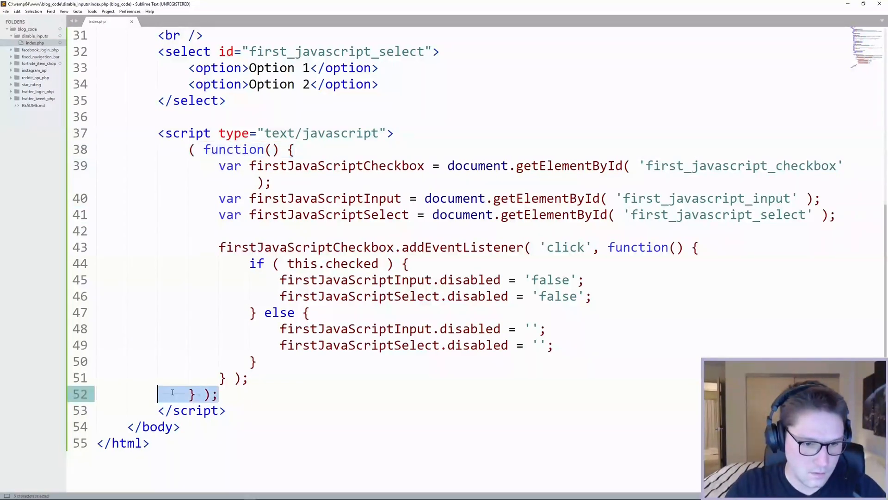
Step: Add '()' after the wrapper function's closing brace so it invokes itself immediately
click(216, 394)
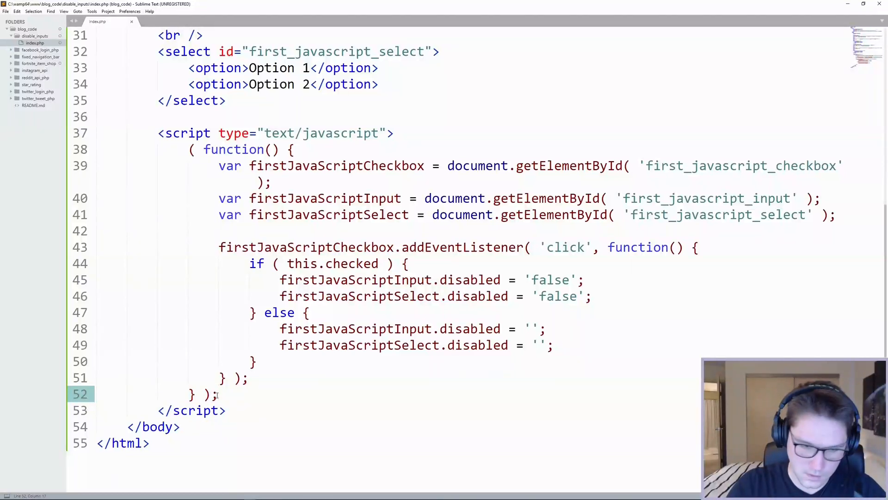
text(())
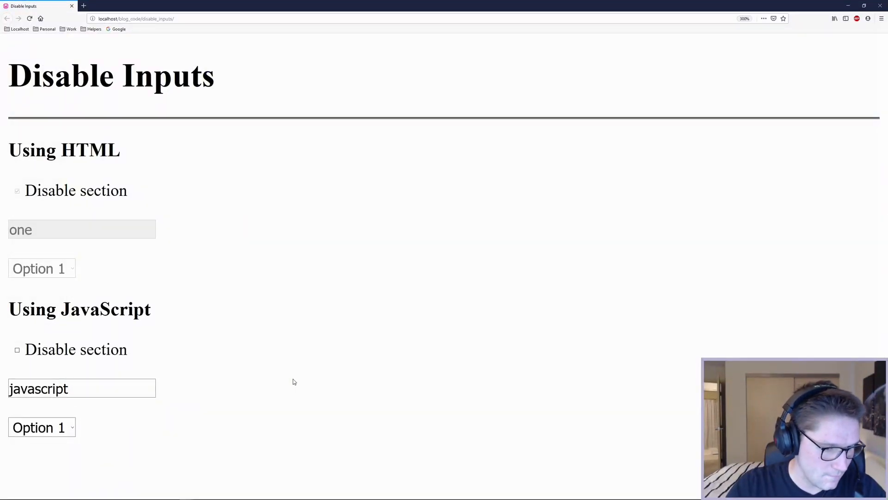
Step: Tick and untick the JavaScript checkbox twice, then choose Option 2 in its select
click(16, 350)
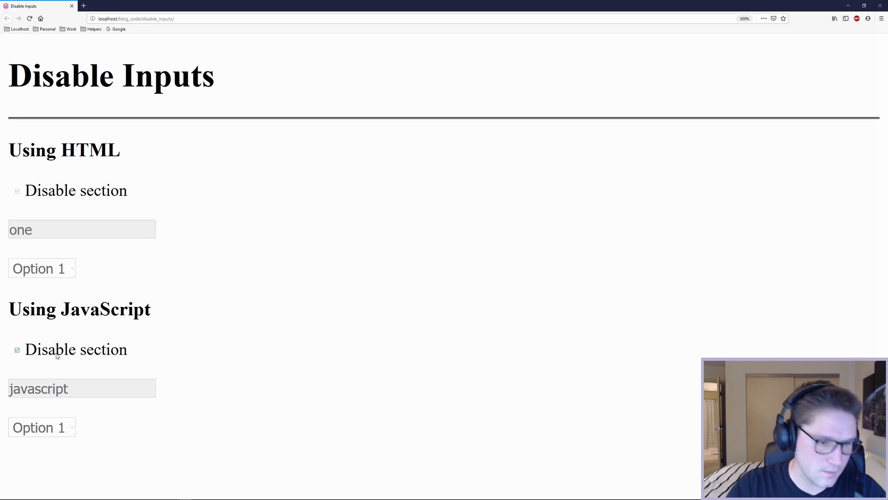
click(16, 350)
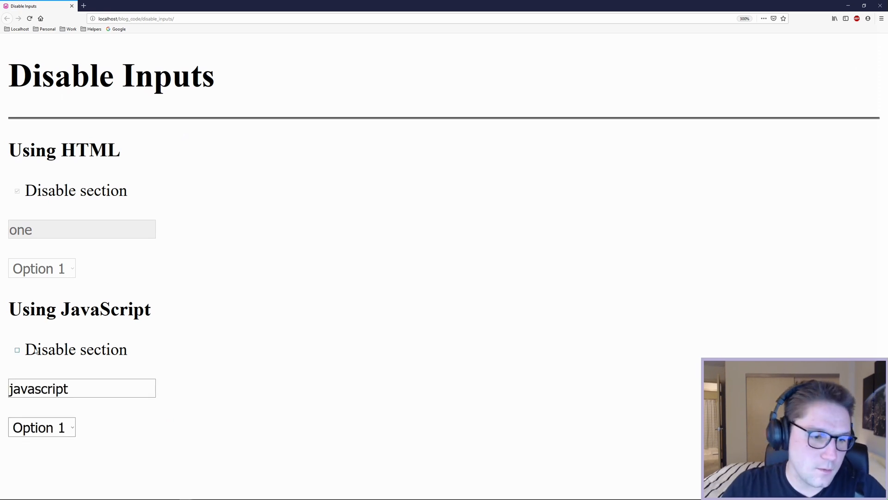
click(16, 350)
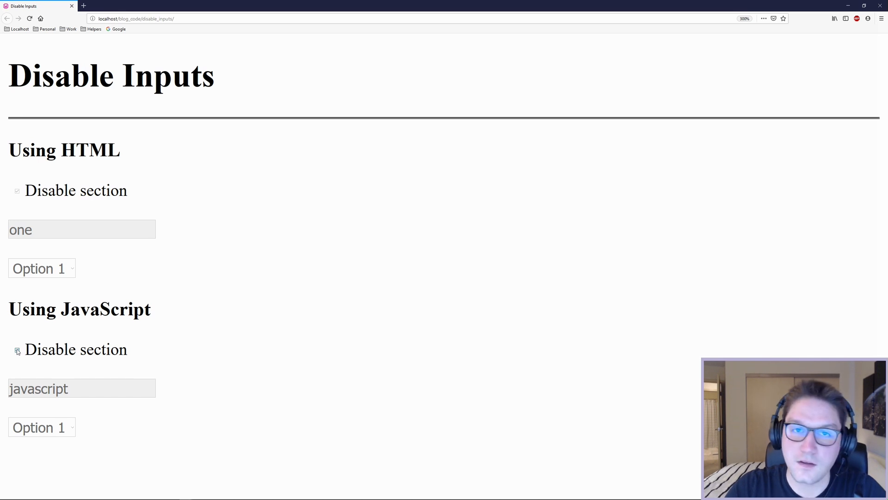
click(42, 428)
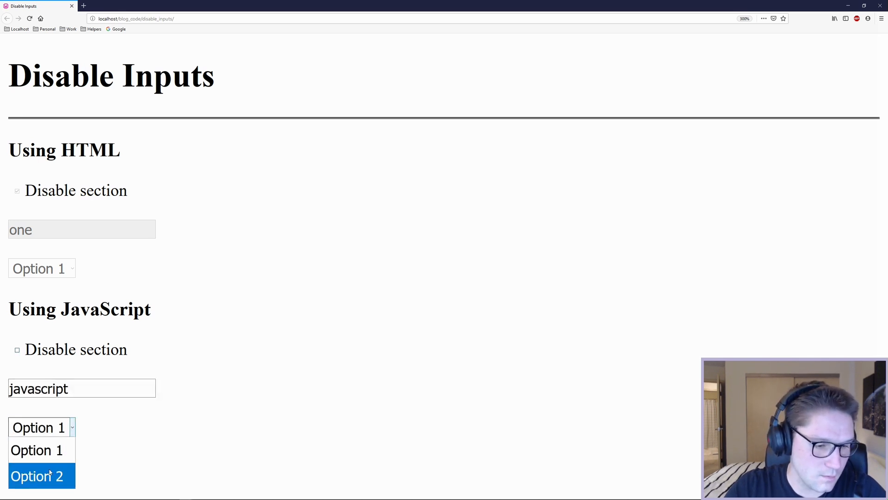
click(36, 476)
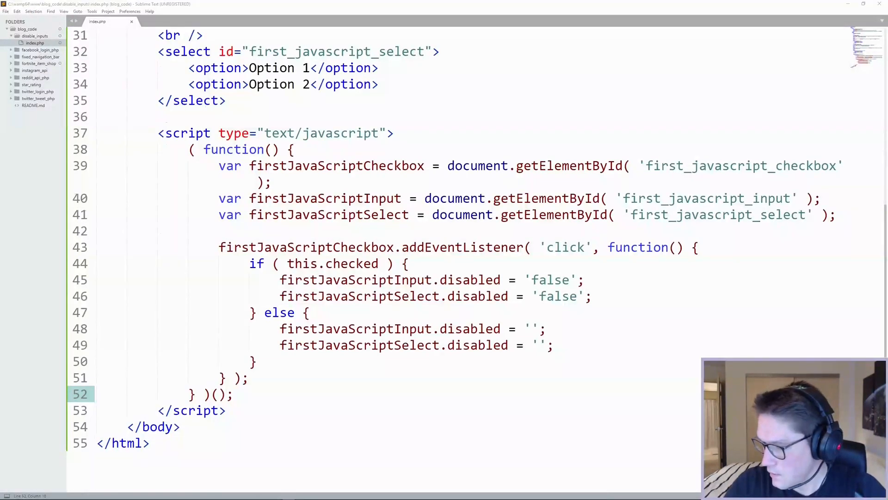
Step: Add a Using jQuery heading, paste the form markup below it and rename the javascript ids to jquery
scroll(up, 3)
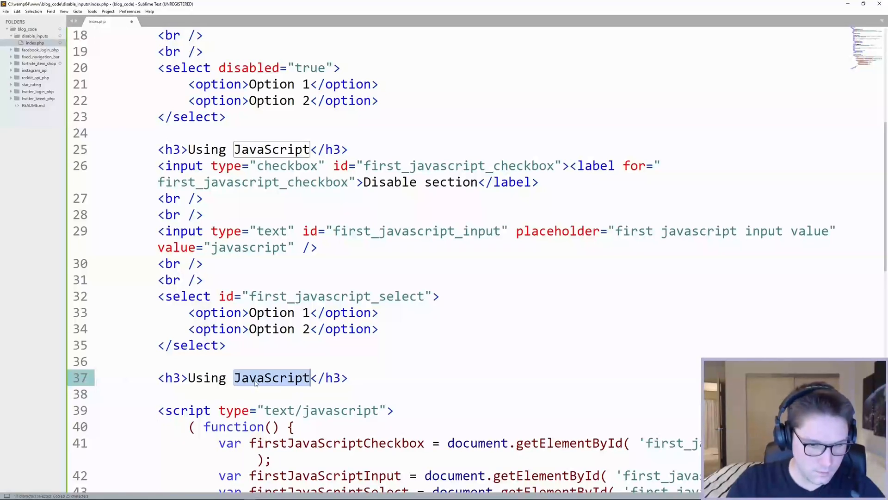
text(jQuery)
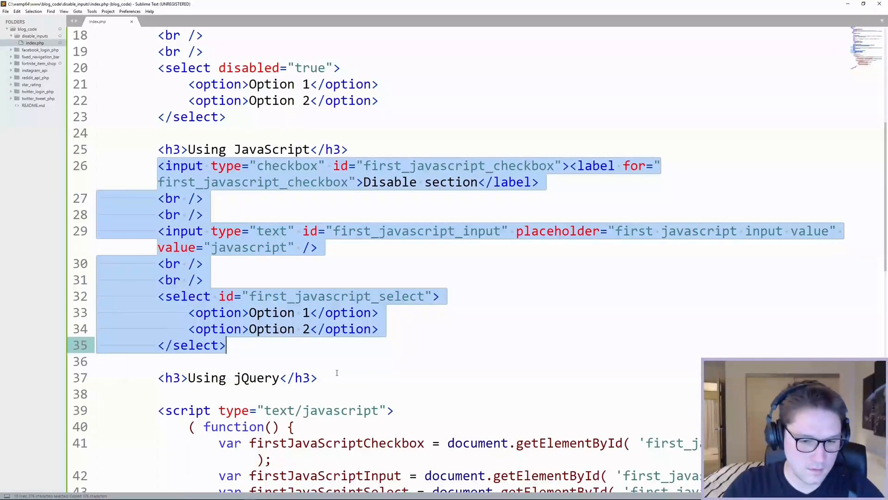
key(ctrl+v)
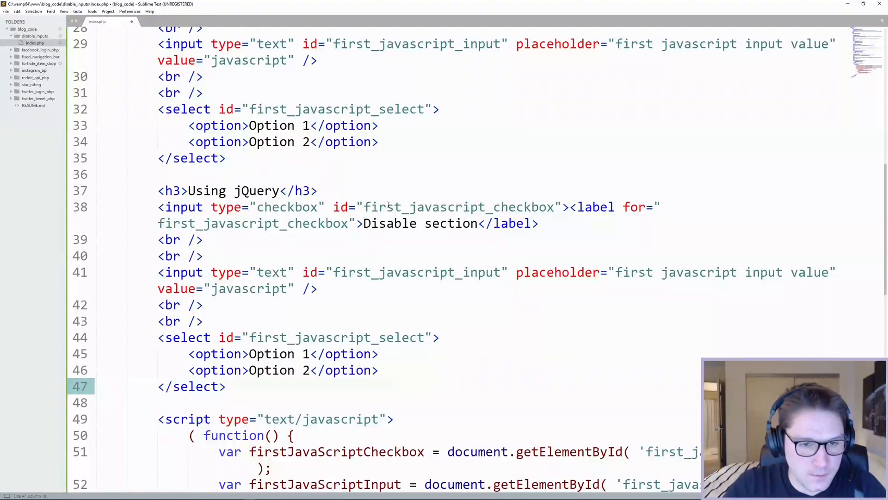
double_click(445, 206)
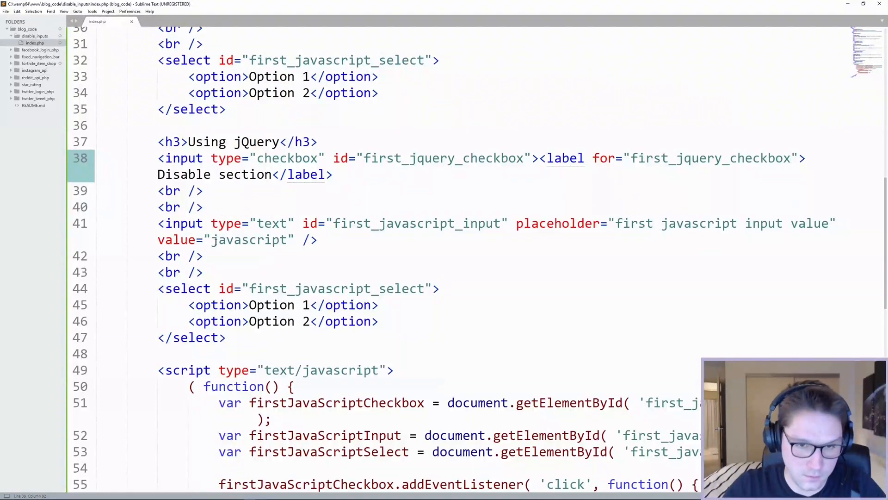
click(453, 223)
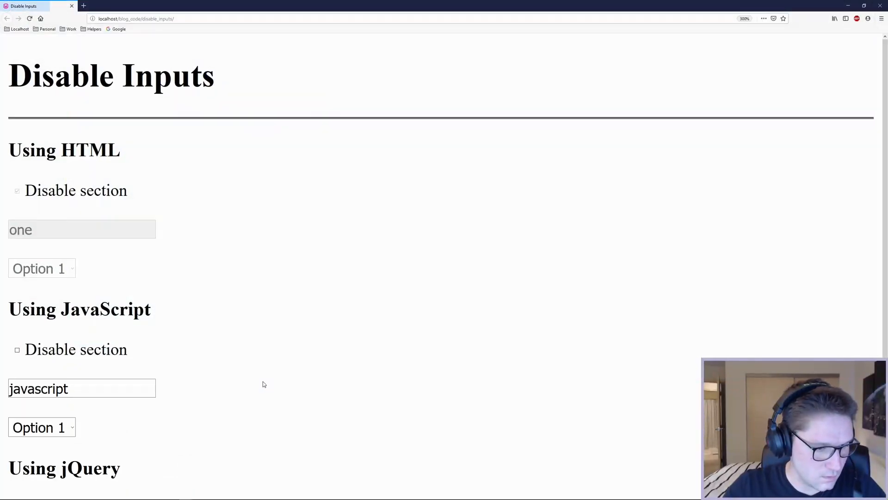
Step: Scroll to the Using jQuery section and try its checkbox on the reloaded page
scroll(down, 3)
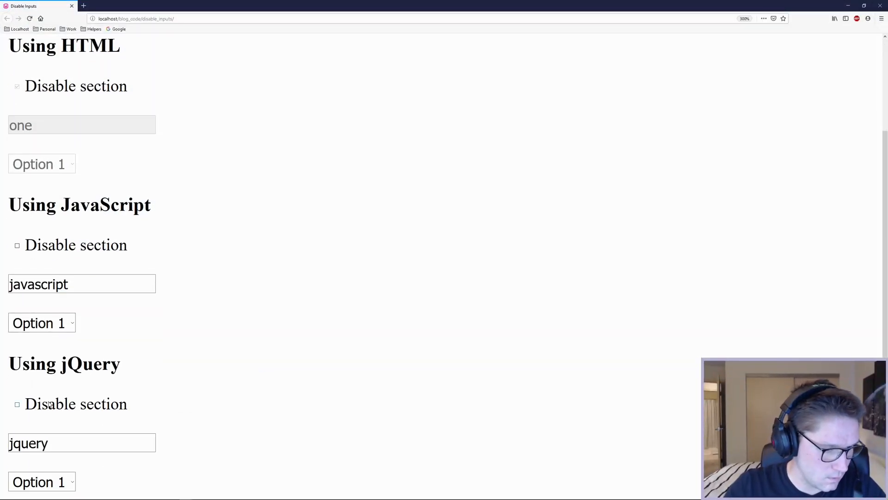
click(41, 482)
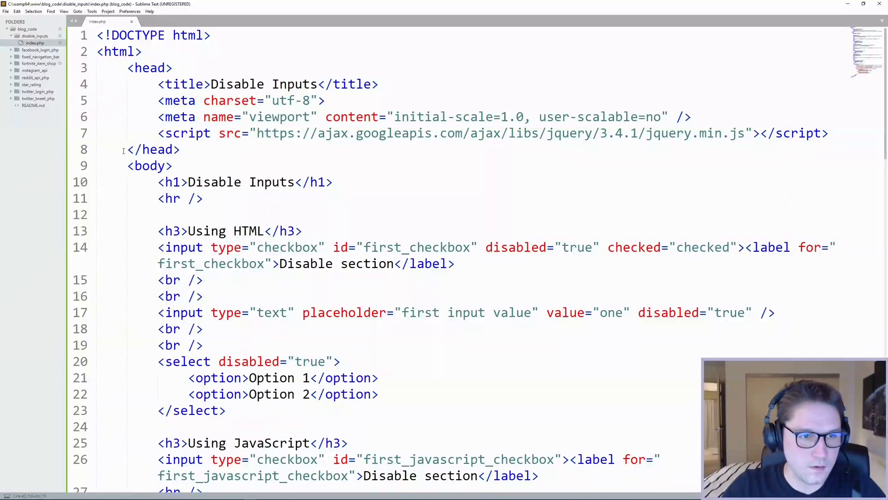
Step: Start a $(function() { document-ready wrapper in the head script
text($())
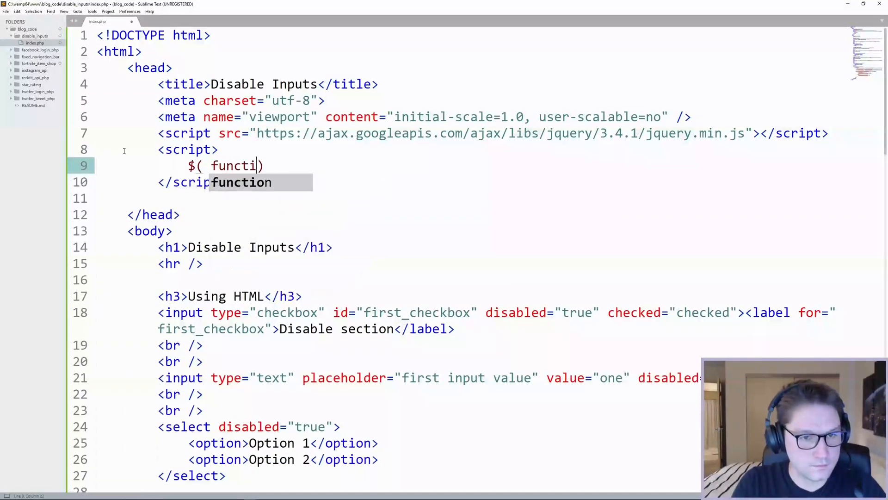
text(function() {)
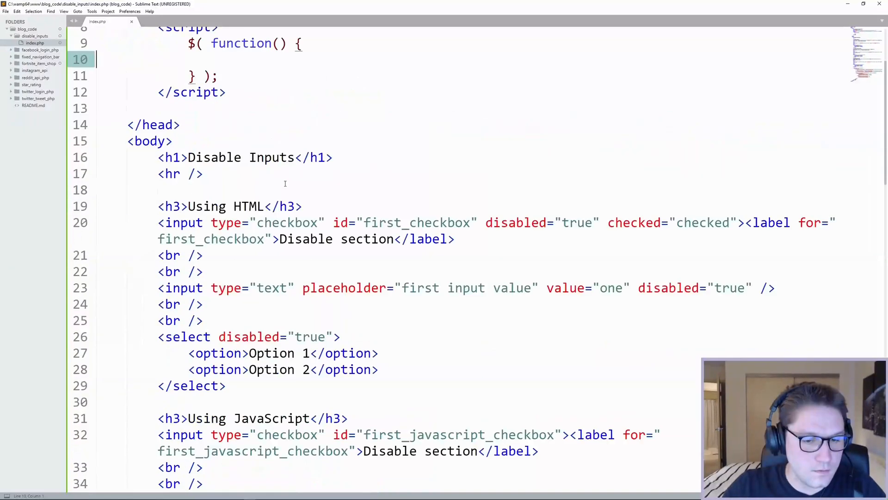
scroll(down, 3)
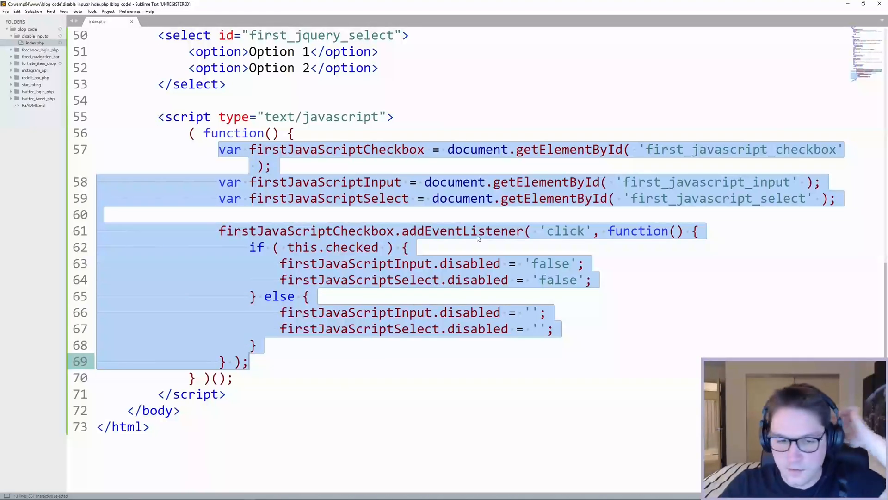
click(254, 247)
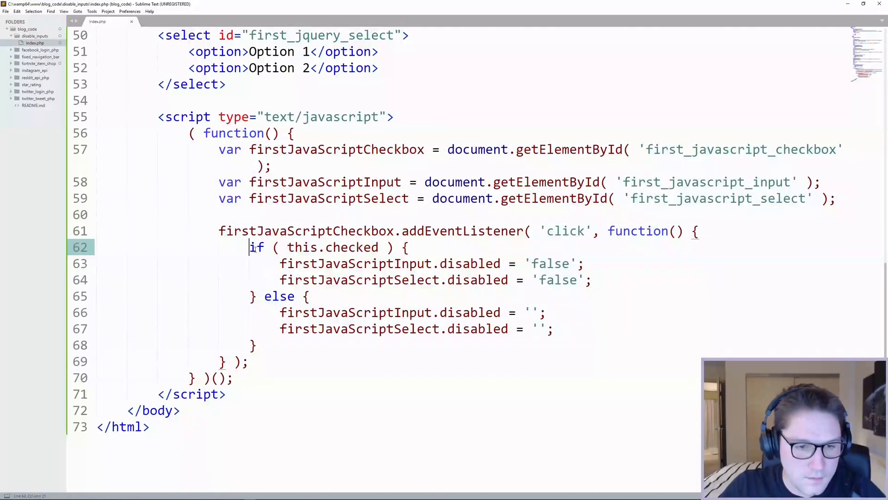
double_click(469, 263)
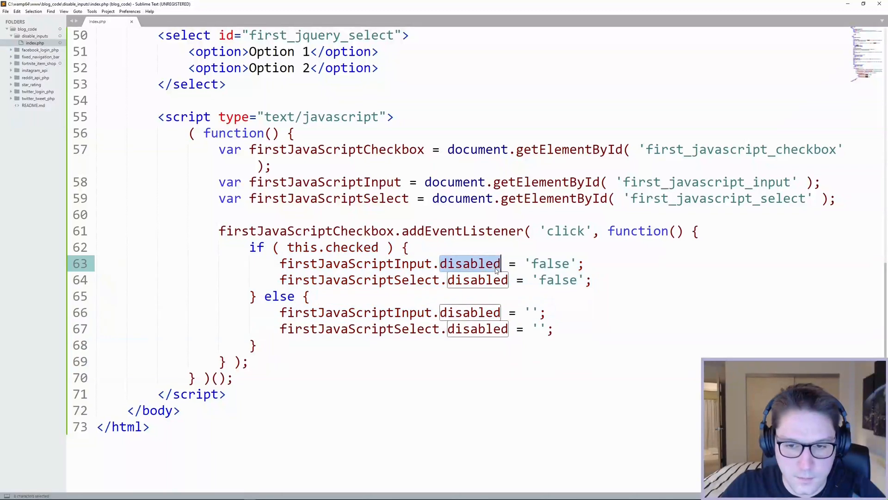
click(477, 279)
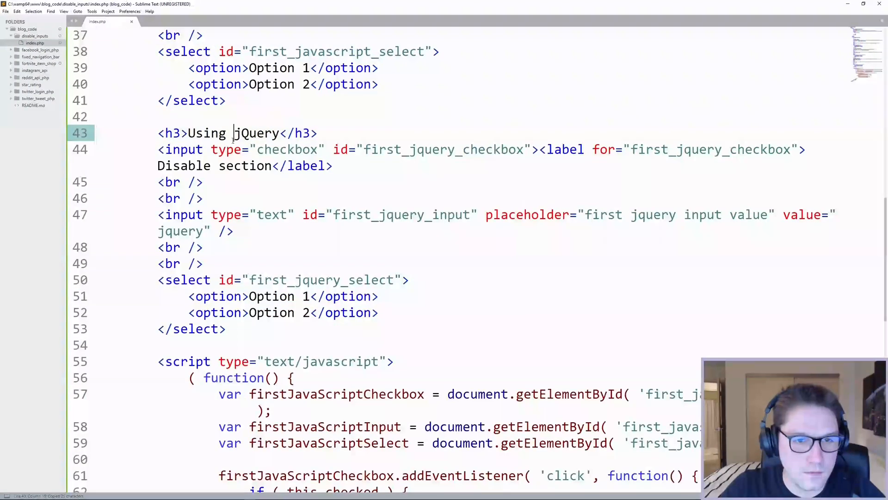
Step: Write $( '#first_jquery_checkbox' ).on( 'click', function() { inside the ready function
double_click(443, 149)
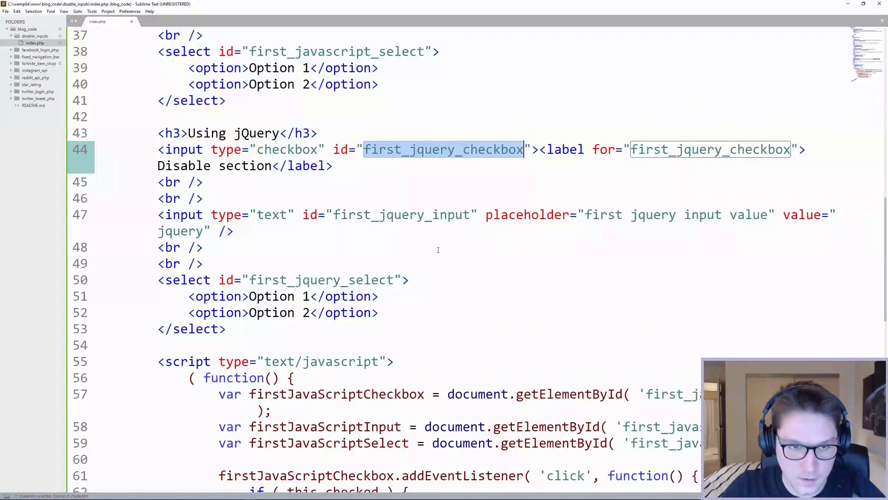
key(ctrl+Home)
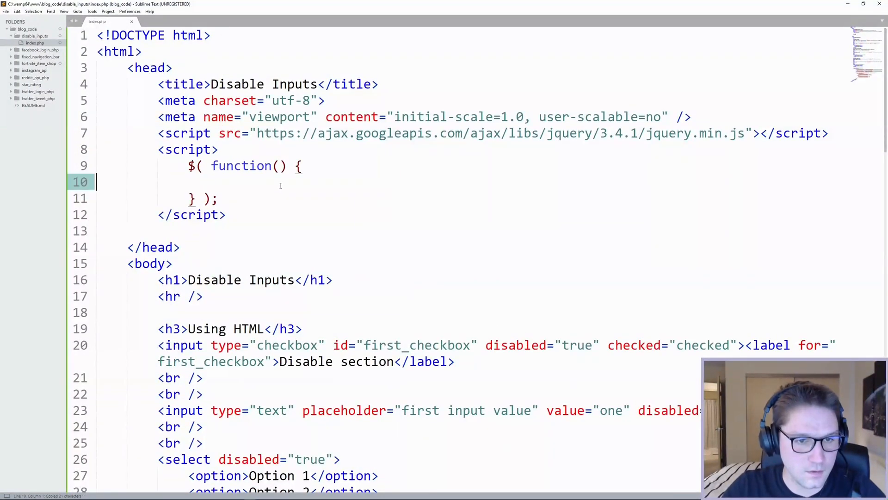
text($( '#first_jquery_checkbox'))
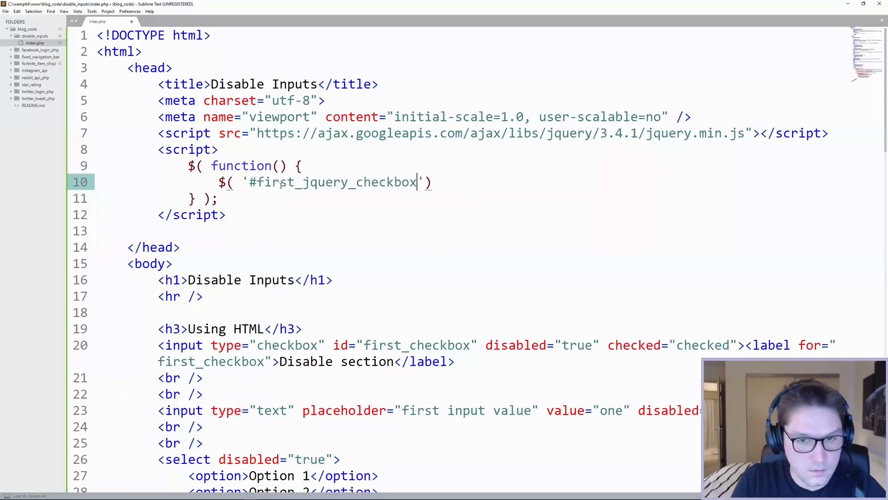
text().on( 'click', function() {)
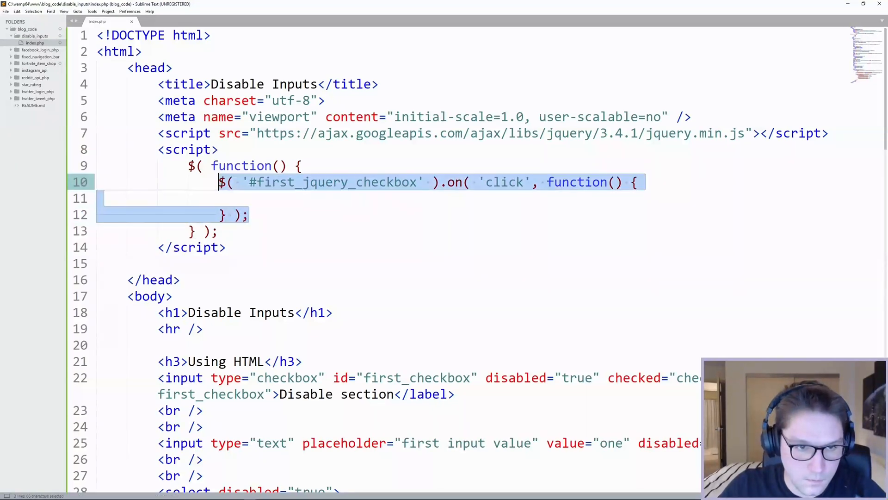
Step: Begin the jQuery handler body with if ( this.checked ) {
scroll(down, 3)
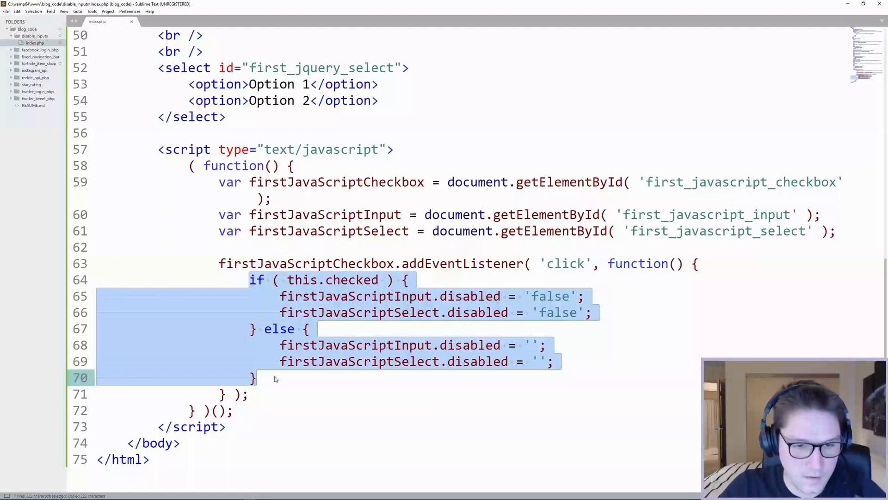
scroll(up, 3)
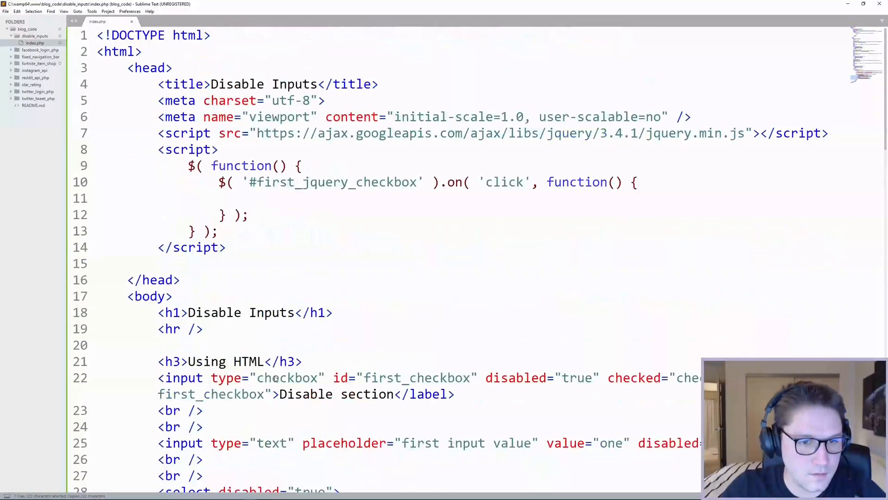
text(if ( this.checked ) {)
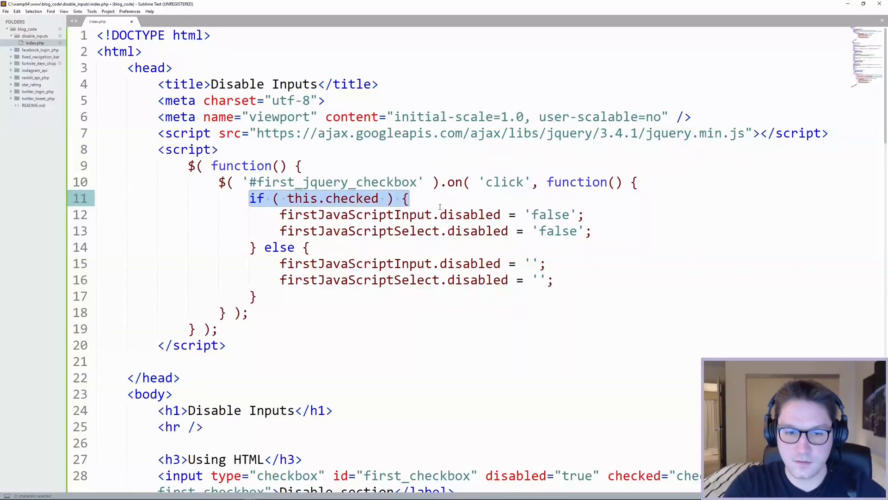
click(422, 198)
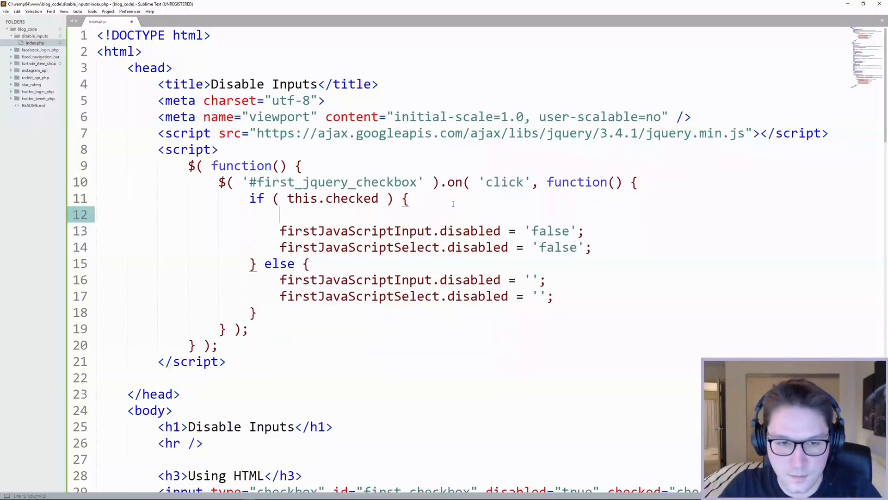
Step: Start a $( '#' ).prop( 'disabled', 'false' ) line in the checked branch
text($)
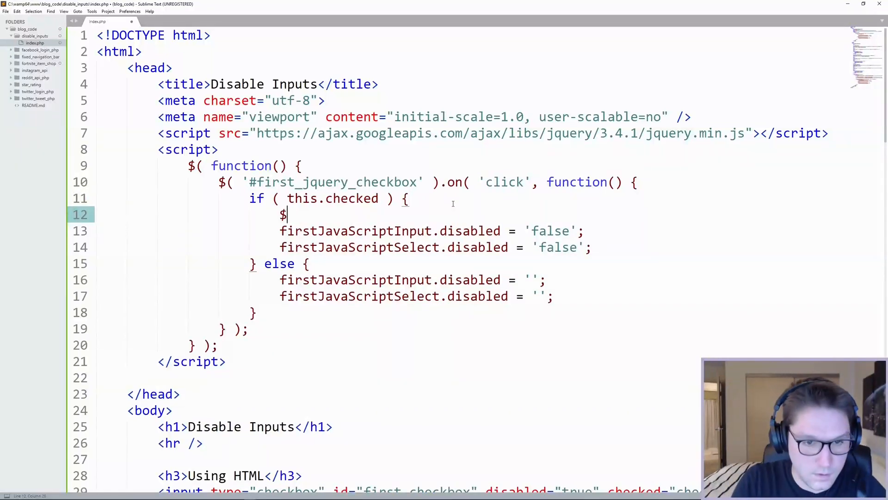
text(( '' ))
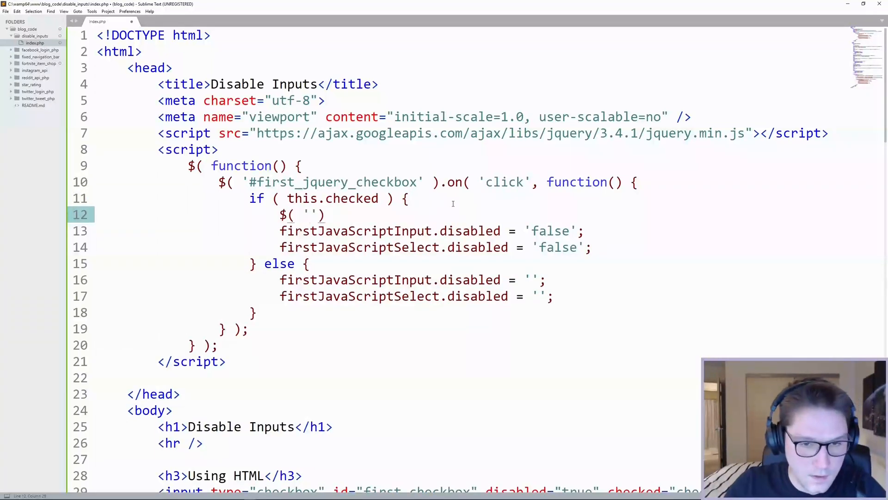
text().)
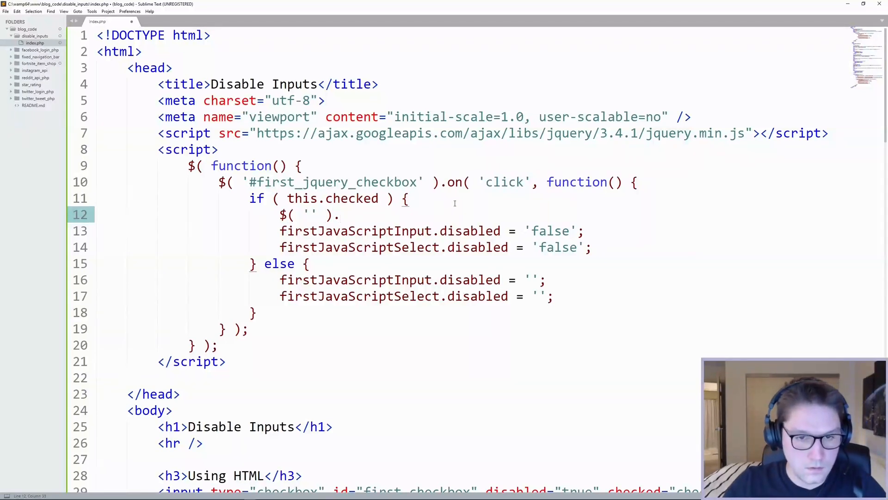
text(.prop())
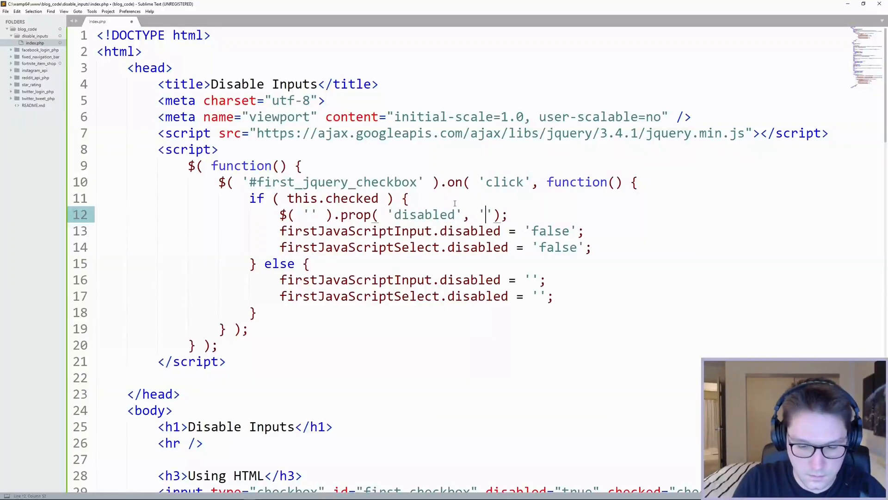
text(false)
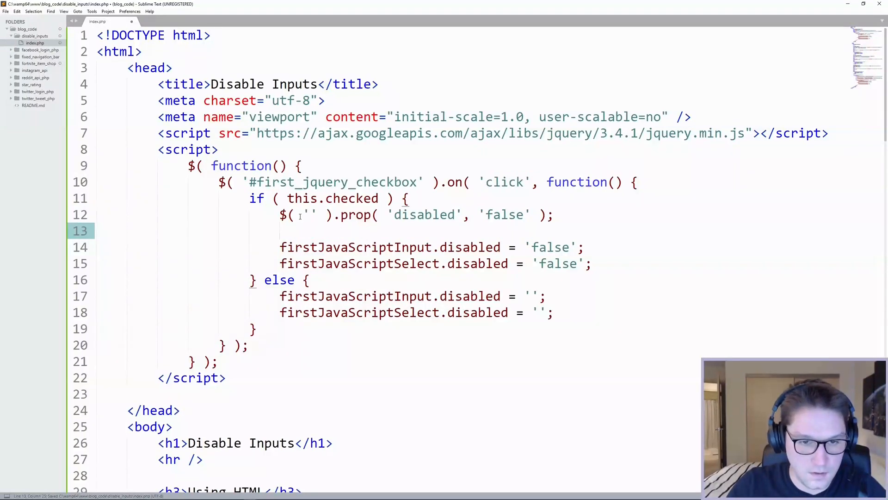
text(#)
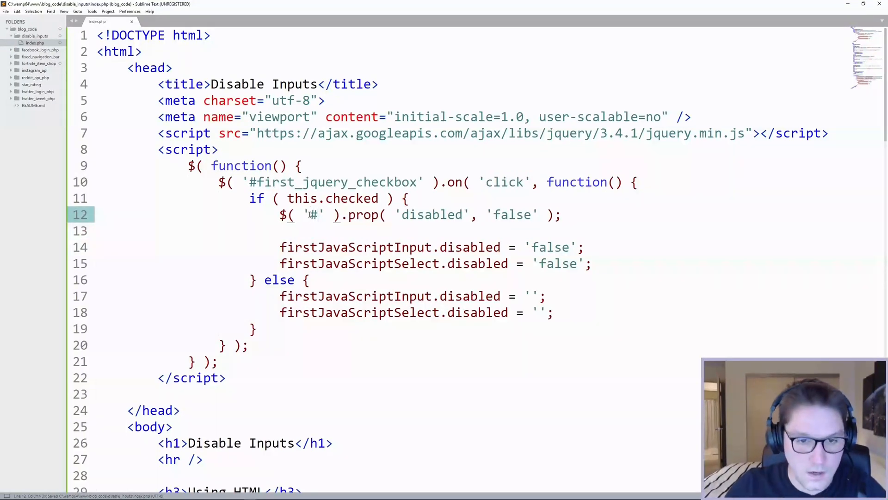
click(432, 214)
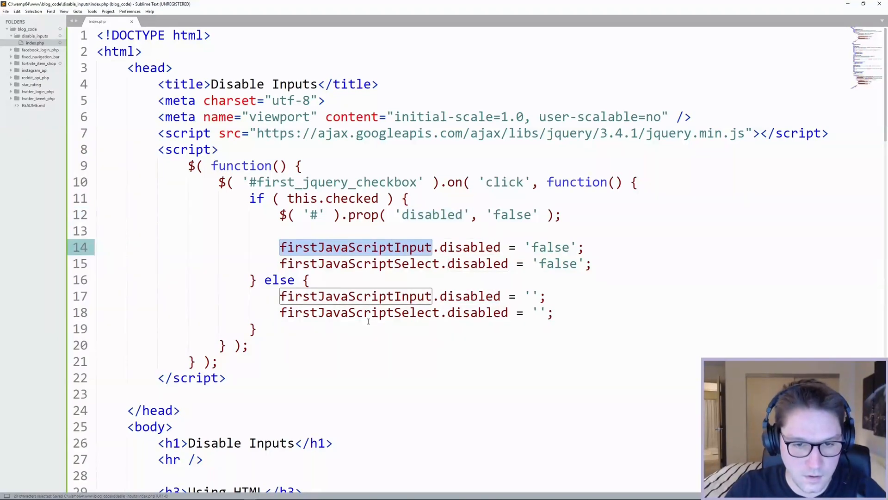
Step: Replace the old disabling lines with .prop( 'disabled', 'false' ) calls on #first_jquery_input and #first_jquery_select
scroll(down, 3)
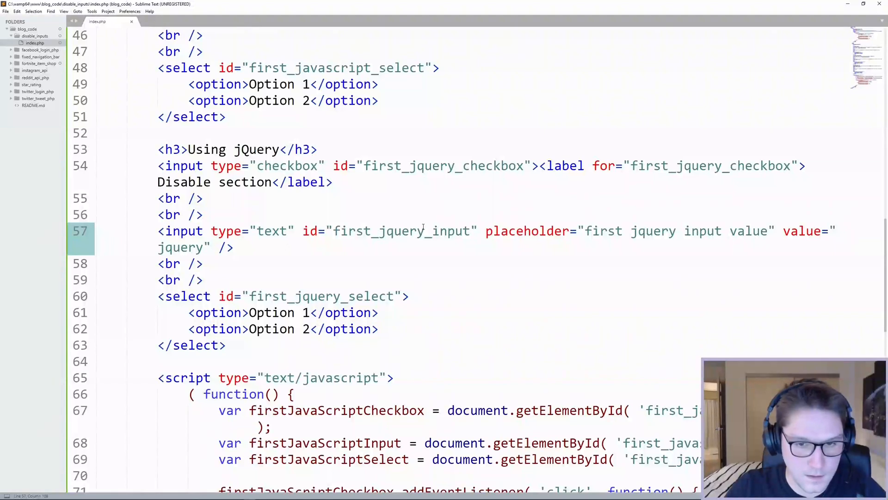
scroll(up, 3)
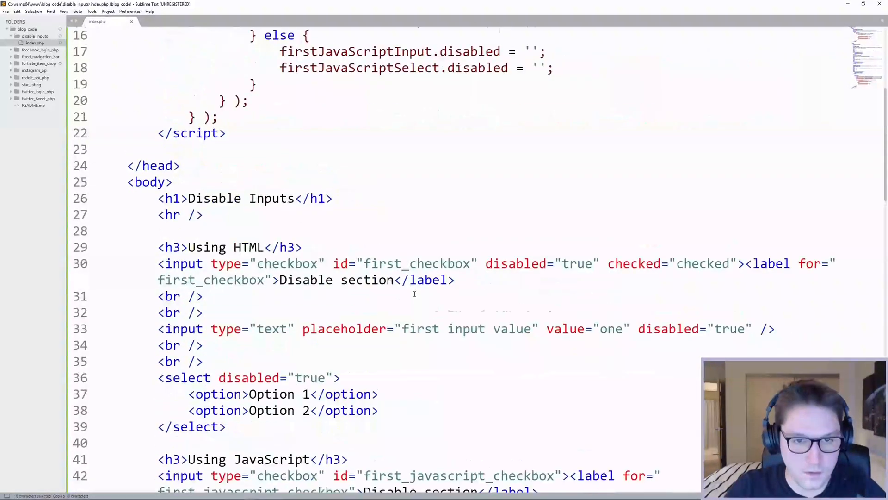
scroll(up, 3)
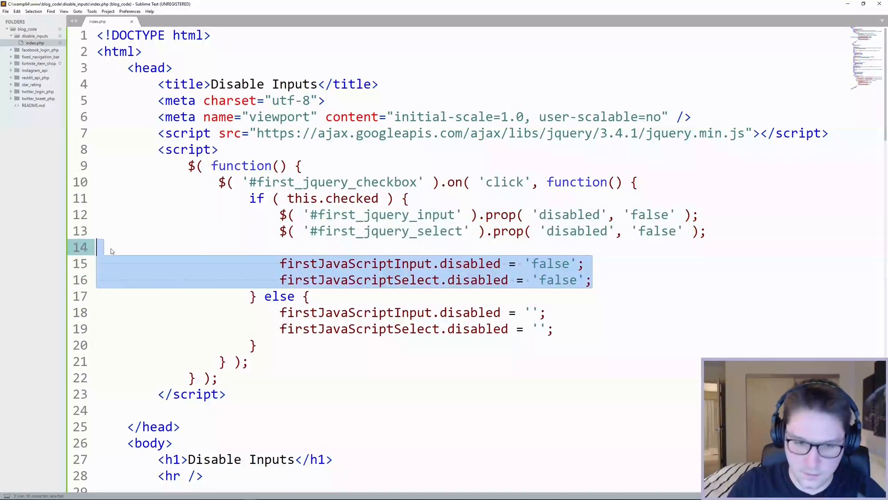
key(ctrl+x)
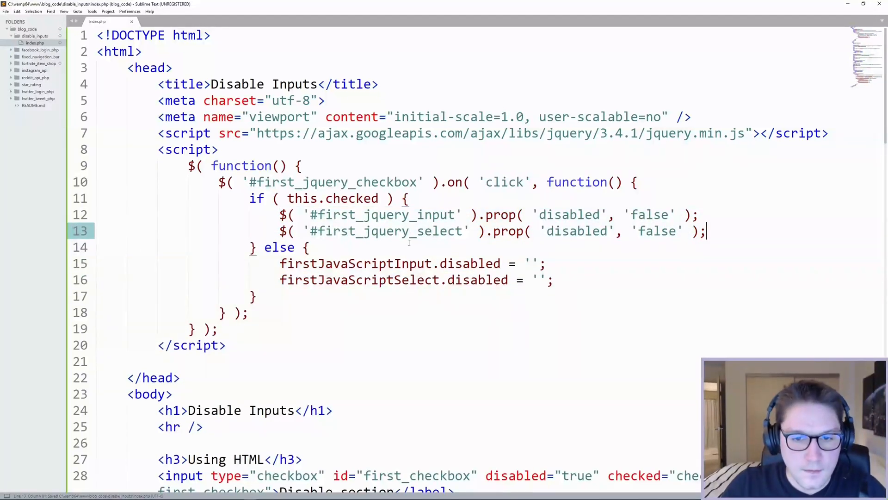
click(309, 247)
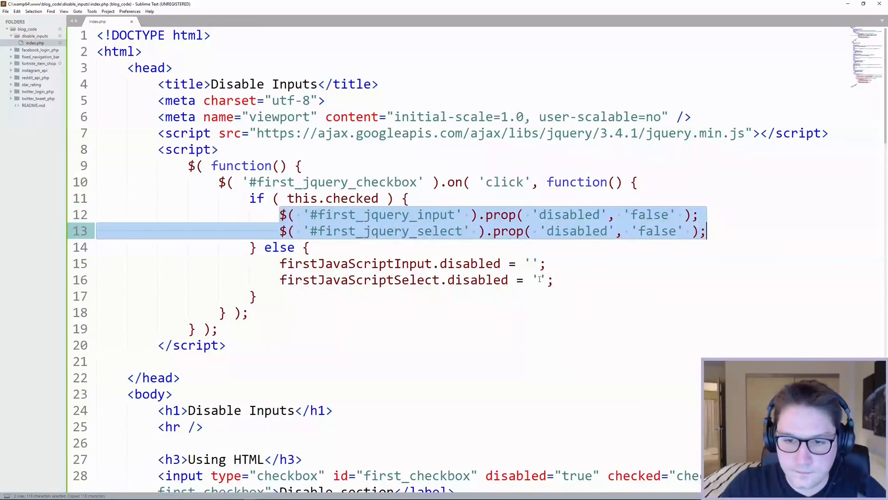
text($( '#first_jquery_input' ).prop( 'disabled', 'false' );)
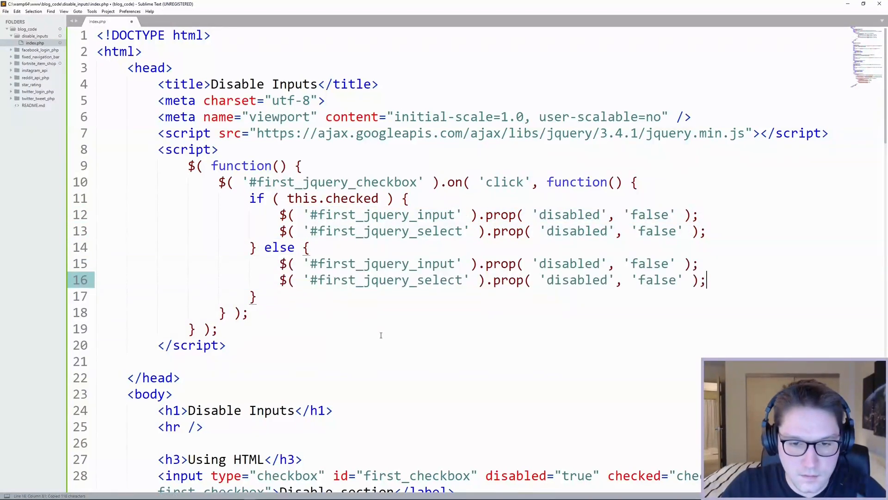
Step: Clear 'false' to '' in the else branch's prop calls
double_click(649, 264)
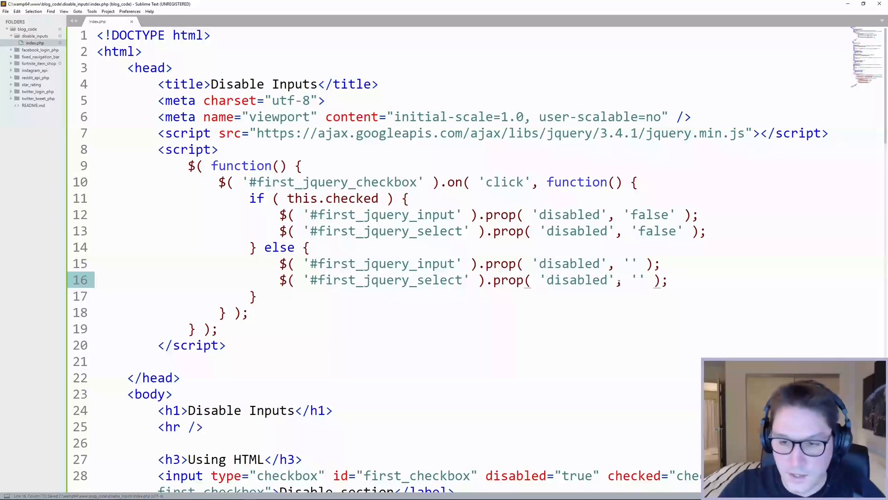
double_click(352, 198)
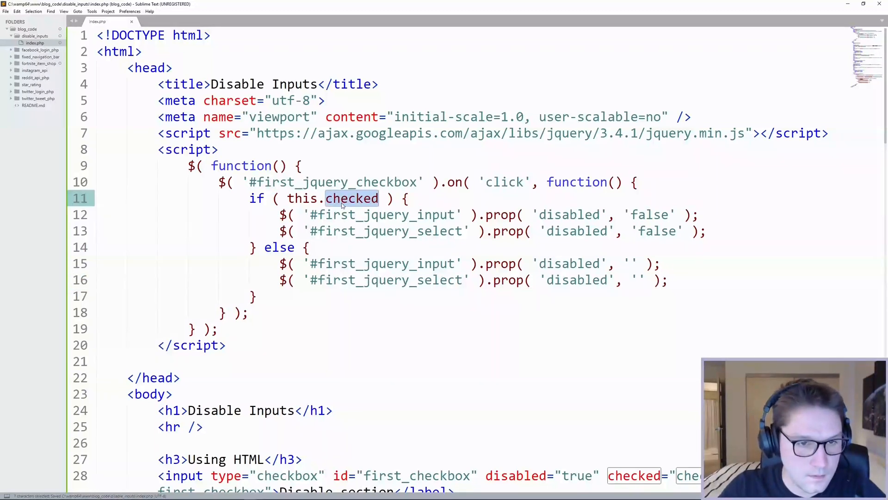
click(352, 198)
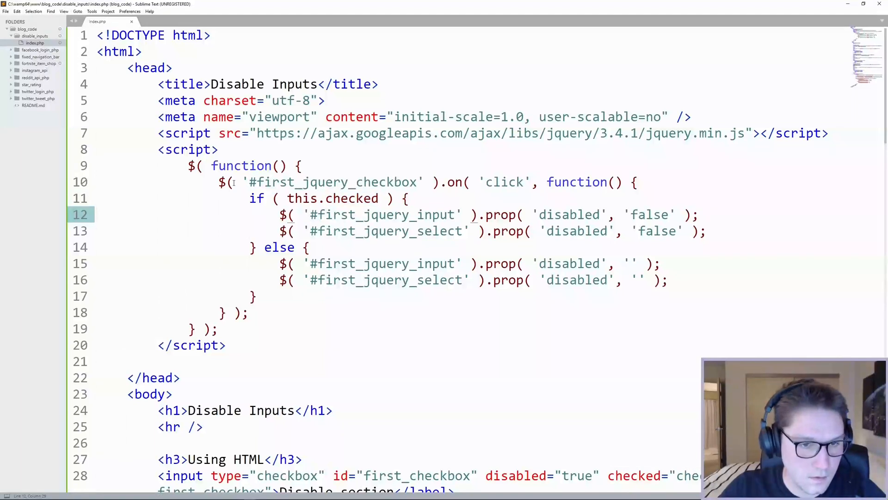
Step: Tick the jQuery Disable section box and confirm its text input is greyed out
drag(220, 183, 407, 198)
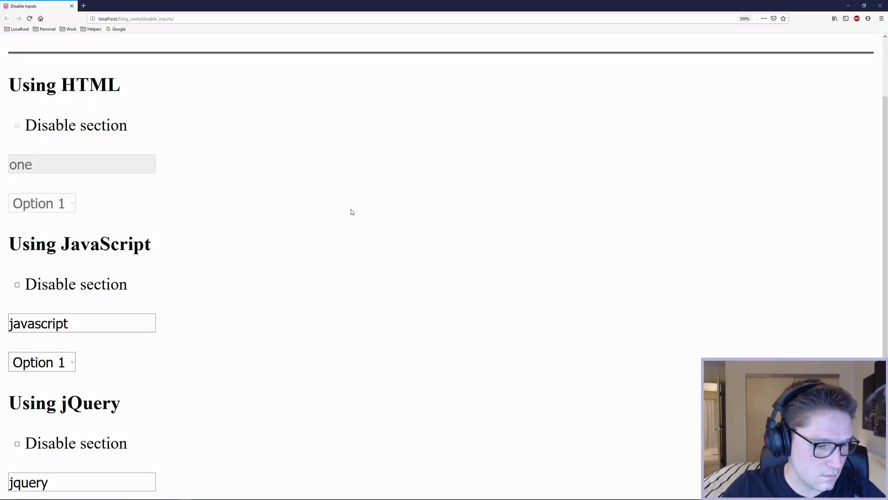
scroll(down, 3)
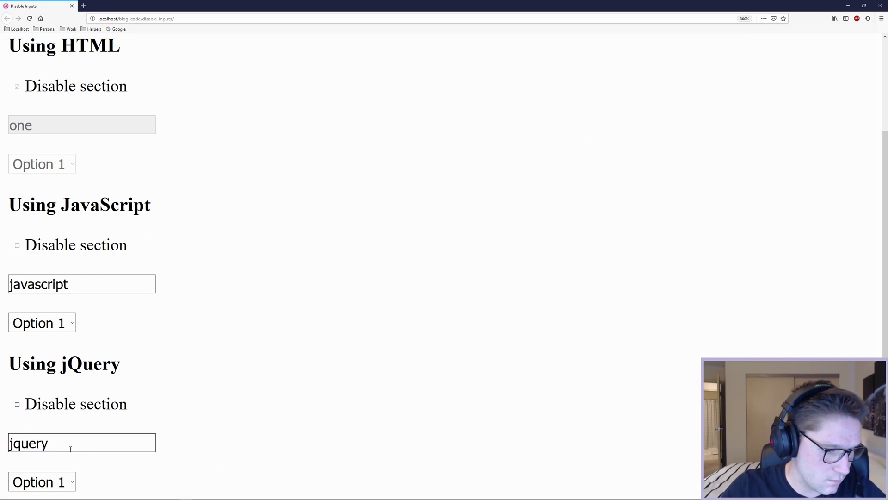
click(16, 404)
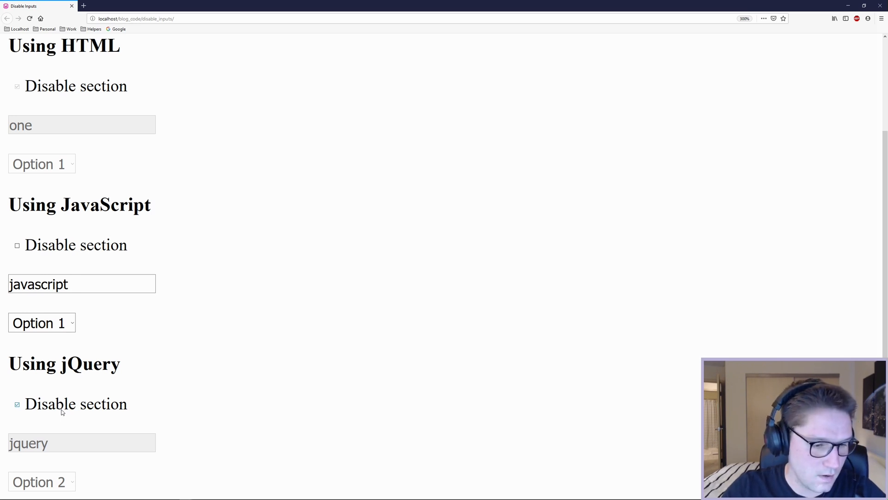
click(17, 404)
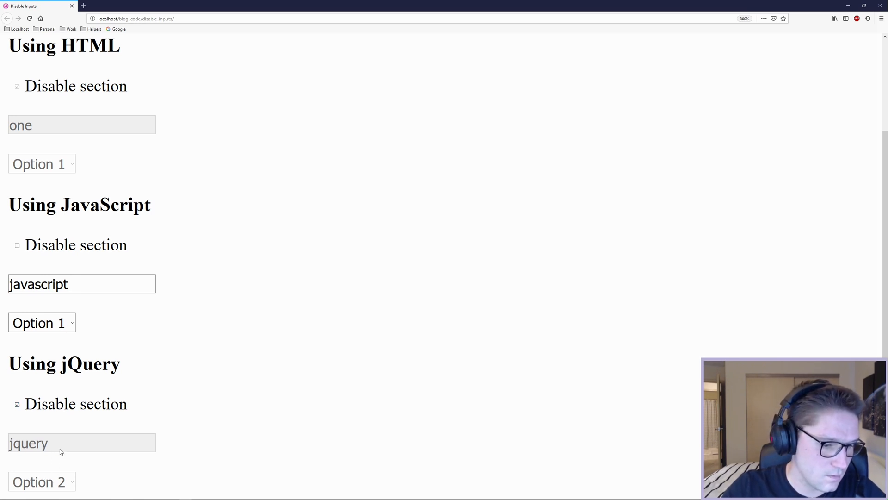